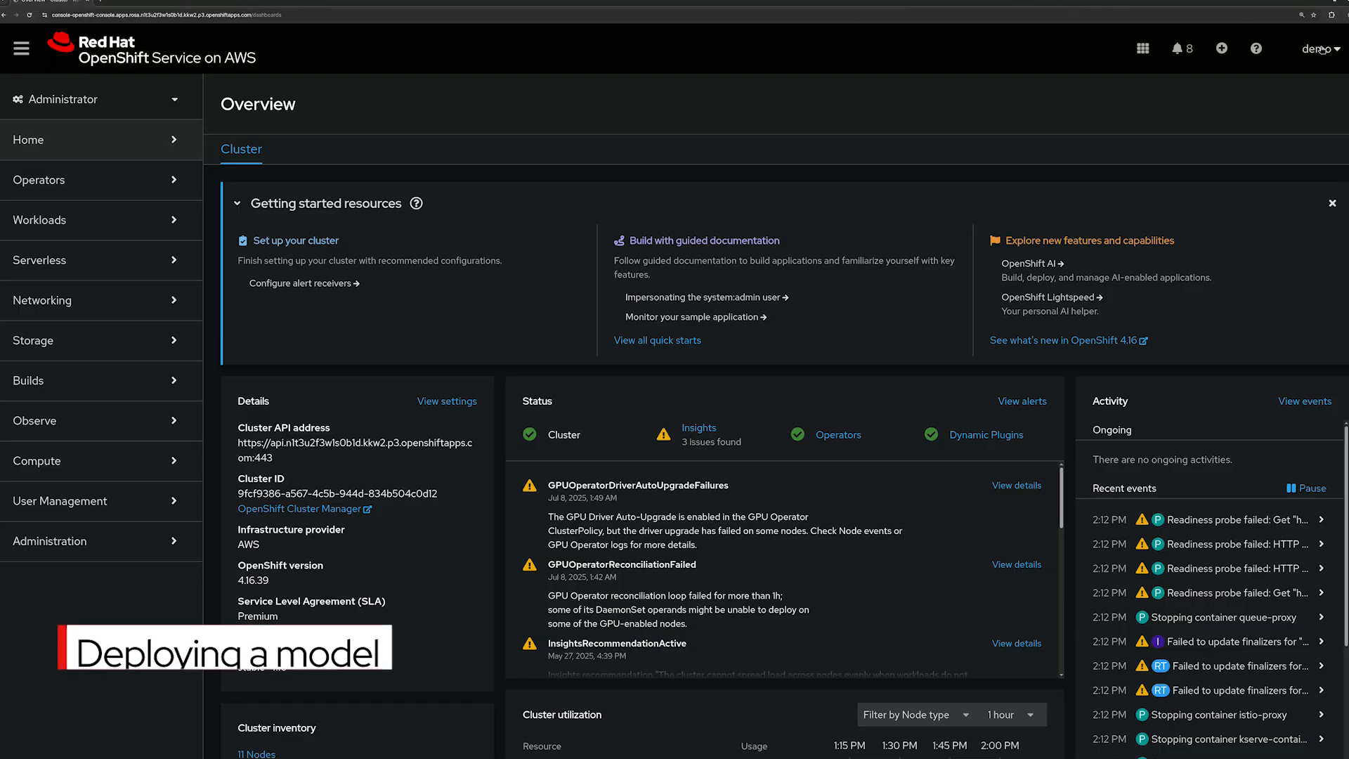
Step: Open the Red Hat applications launcher menu to reveal the Open Data Hub link
left_click(1143, 49)
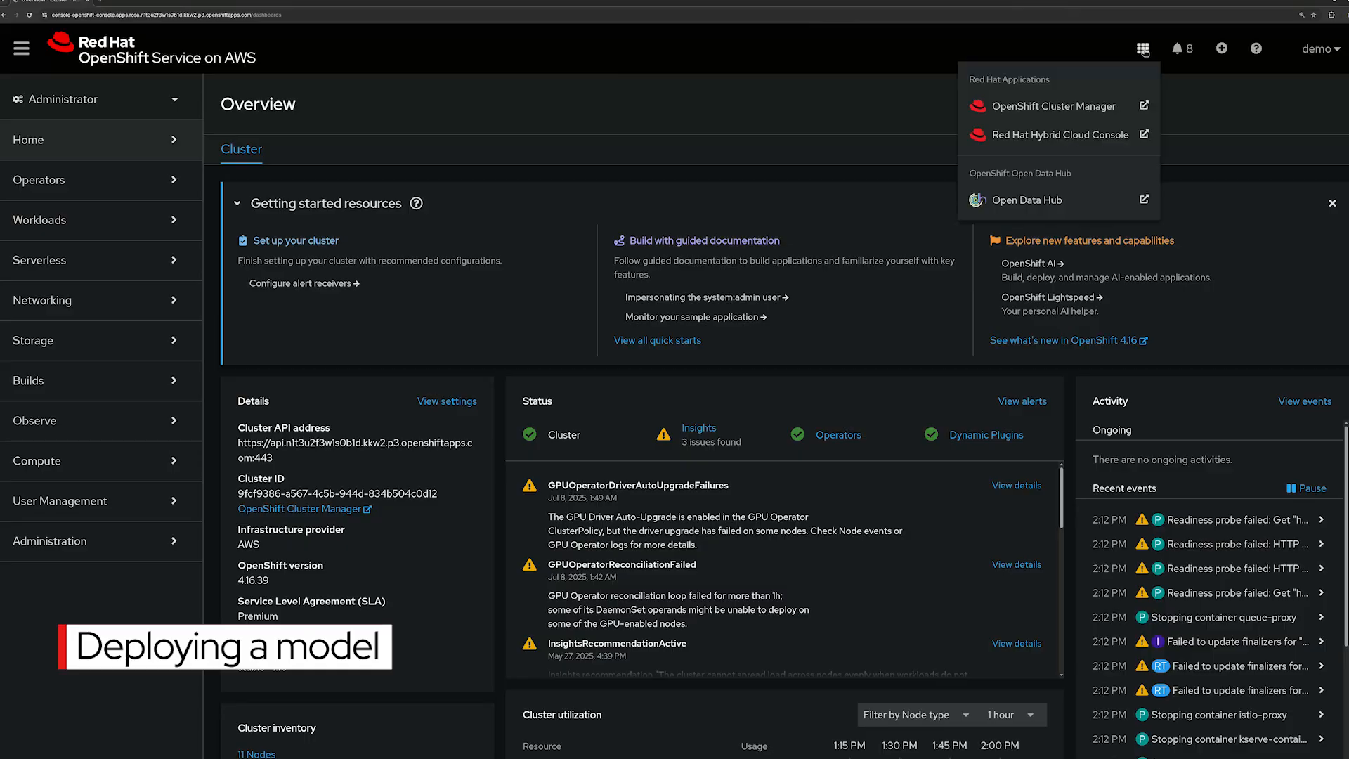
Step: Open the modelserving-demo project in the Open Data Hub dashboard
left_click(1025, 199)
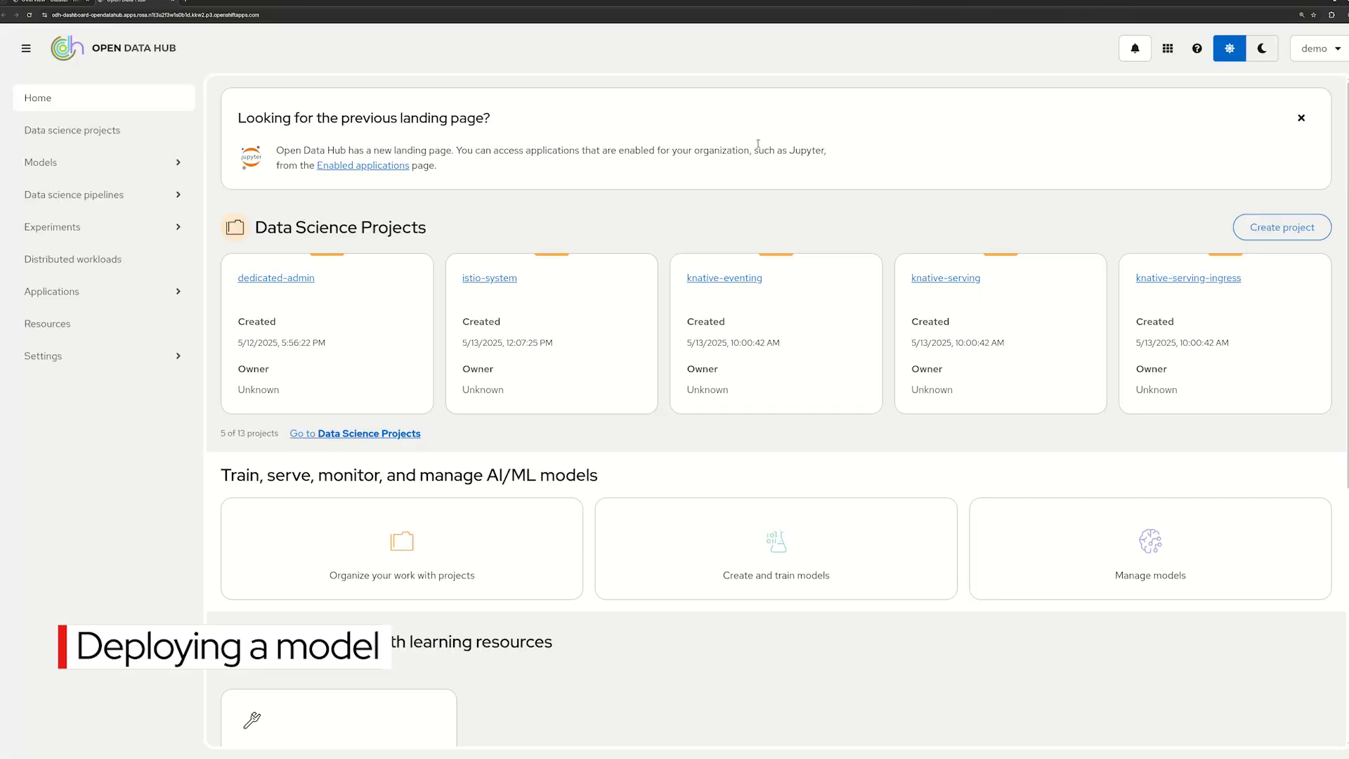
left_click(72, 130)
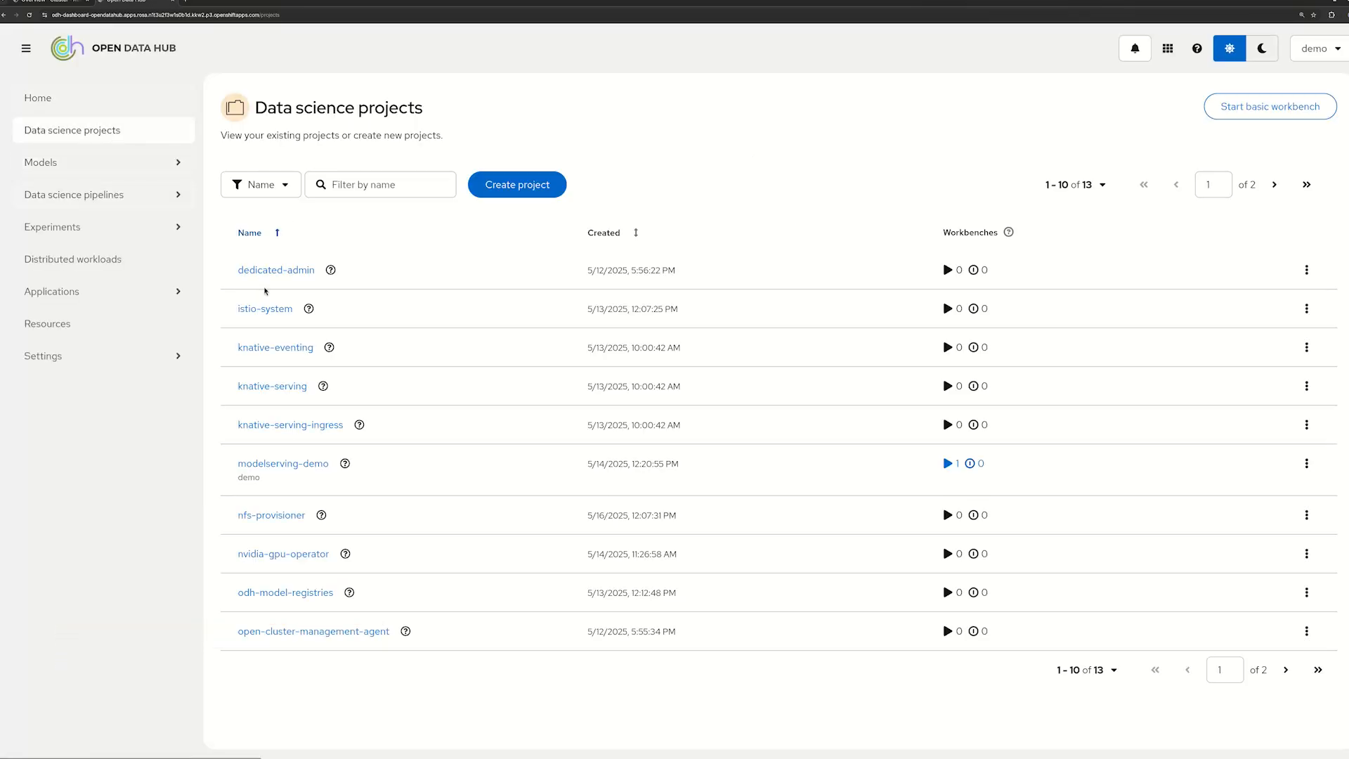
left_click(282, 463)
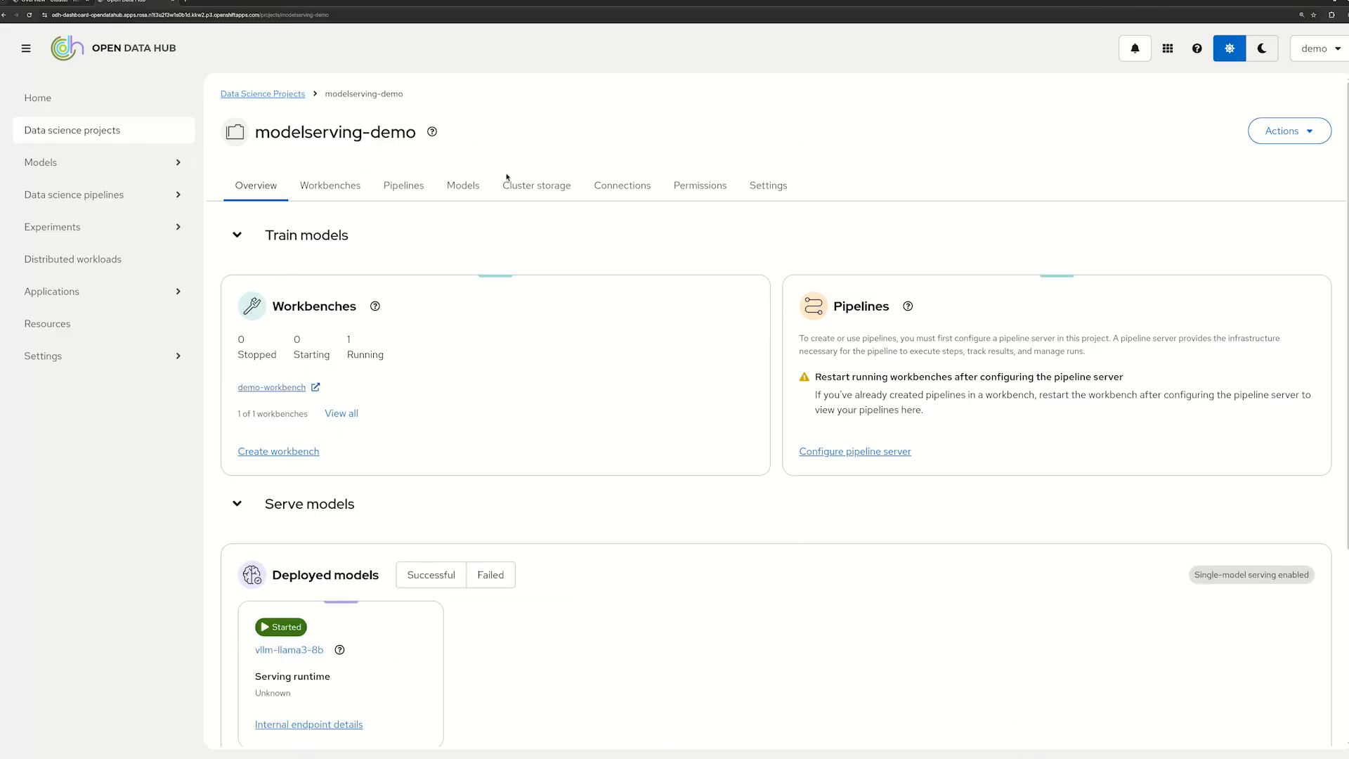
Step: Deploy dog-breeds-classifier on OpenVINO Model Server from modelservermetrics_demo/dog_breed_classification/
left_click(1135, 233)
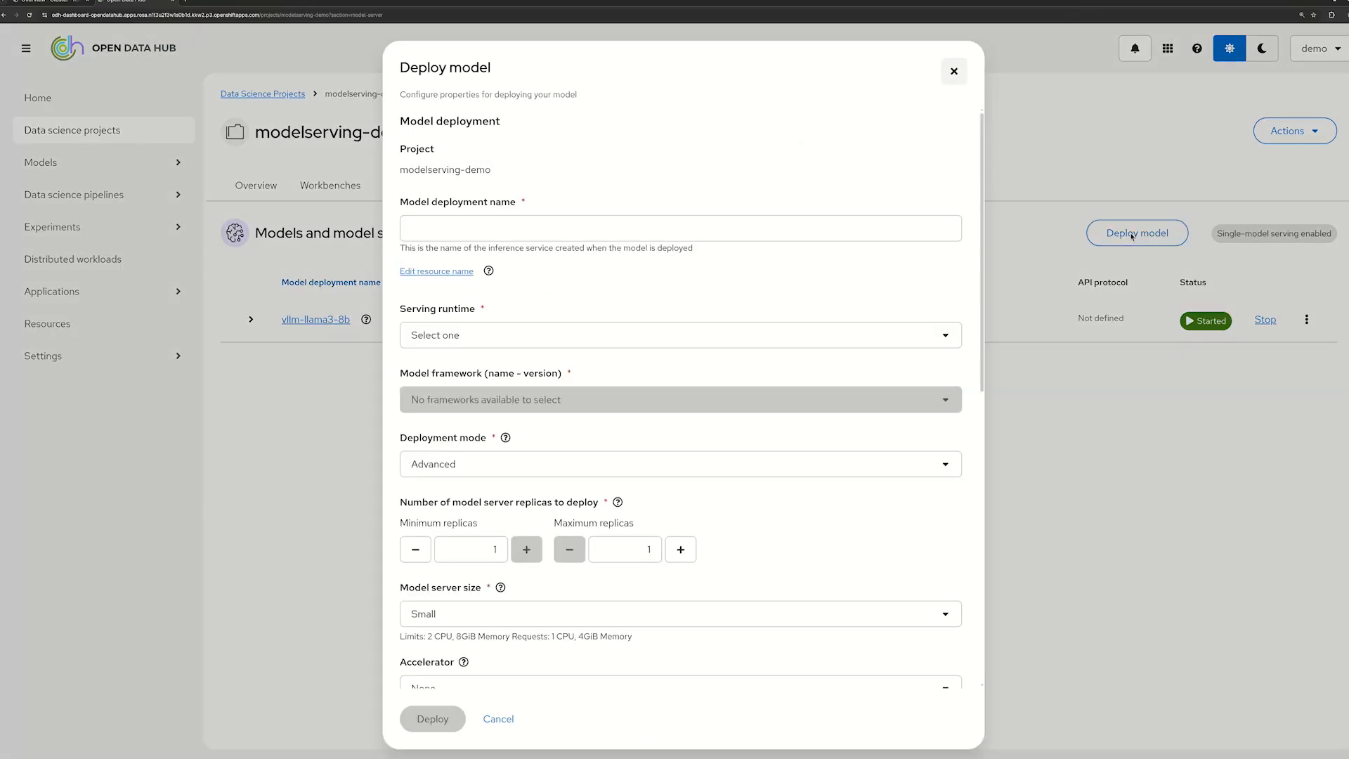
type("dog-breeds-classifier")
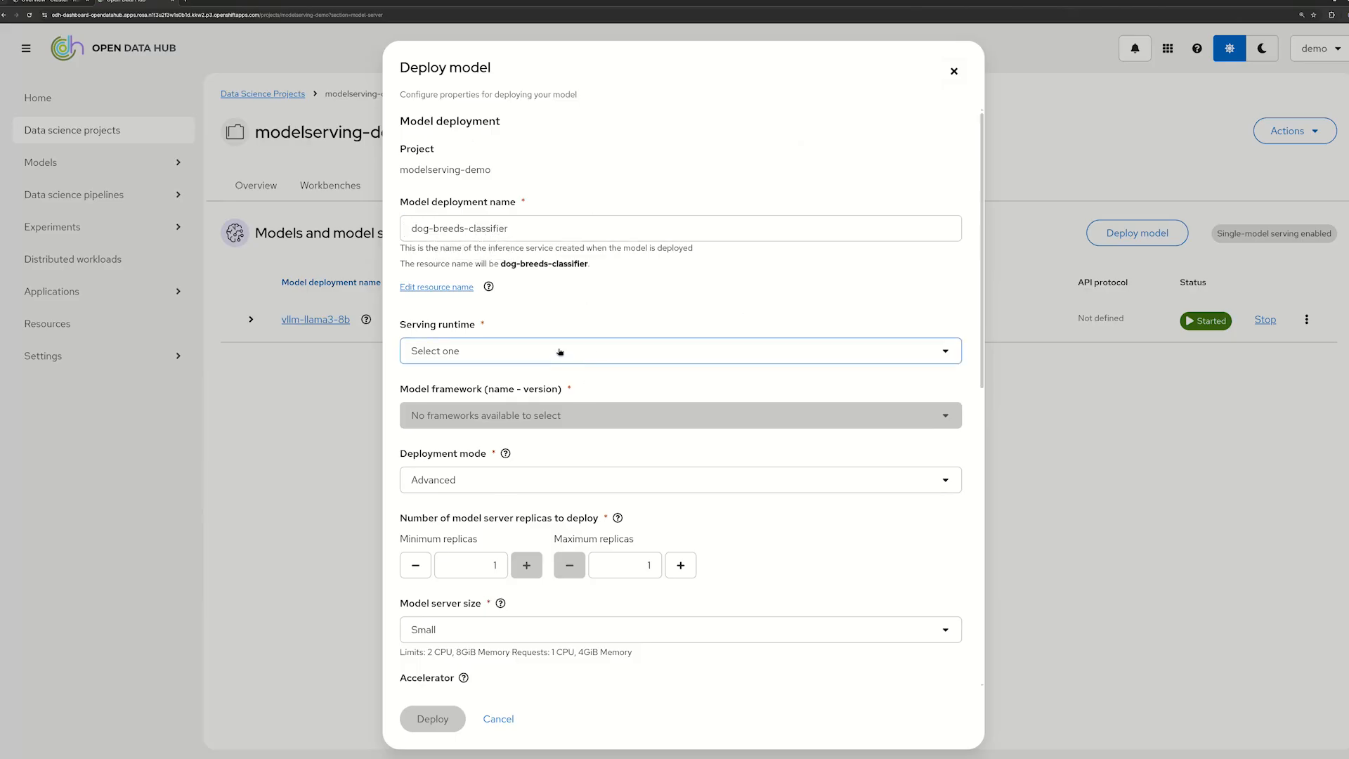
left_click(678, 350)
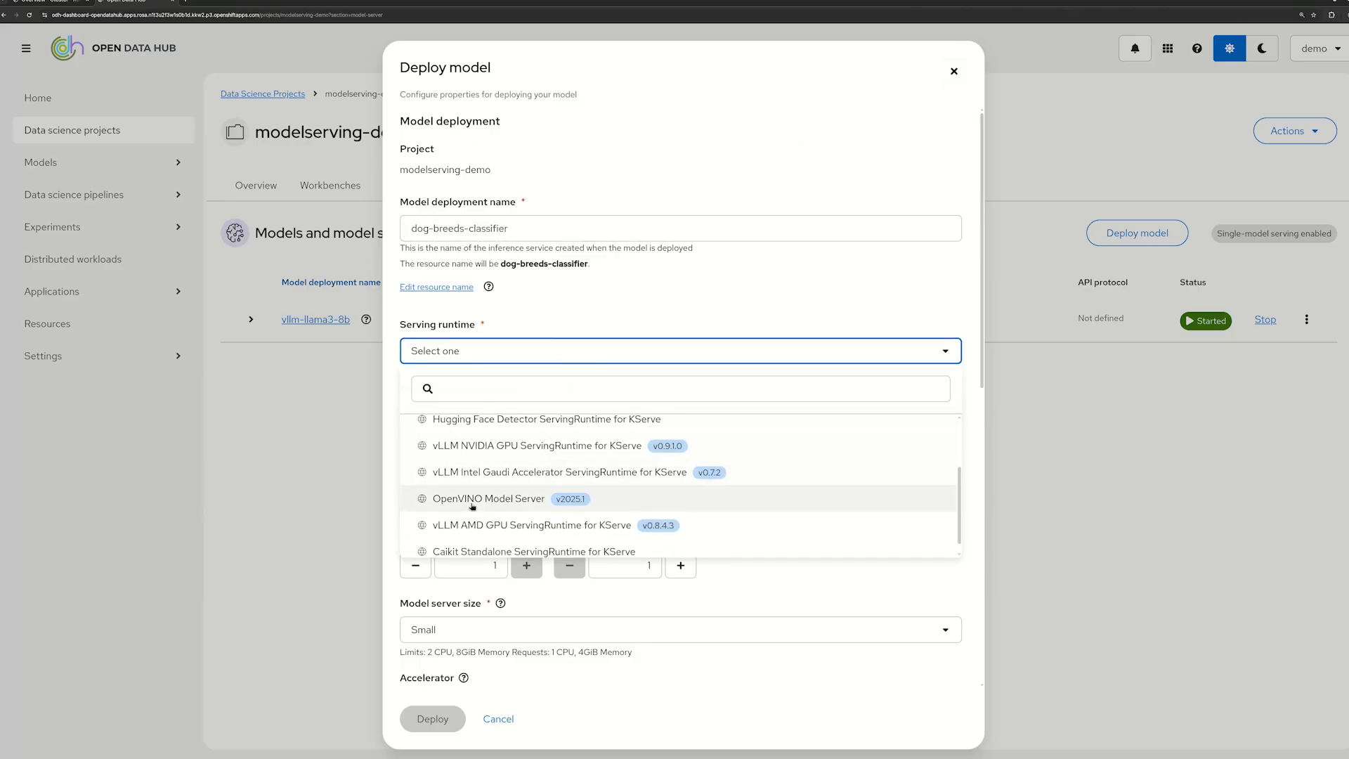
left_click(488, 498)
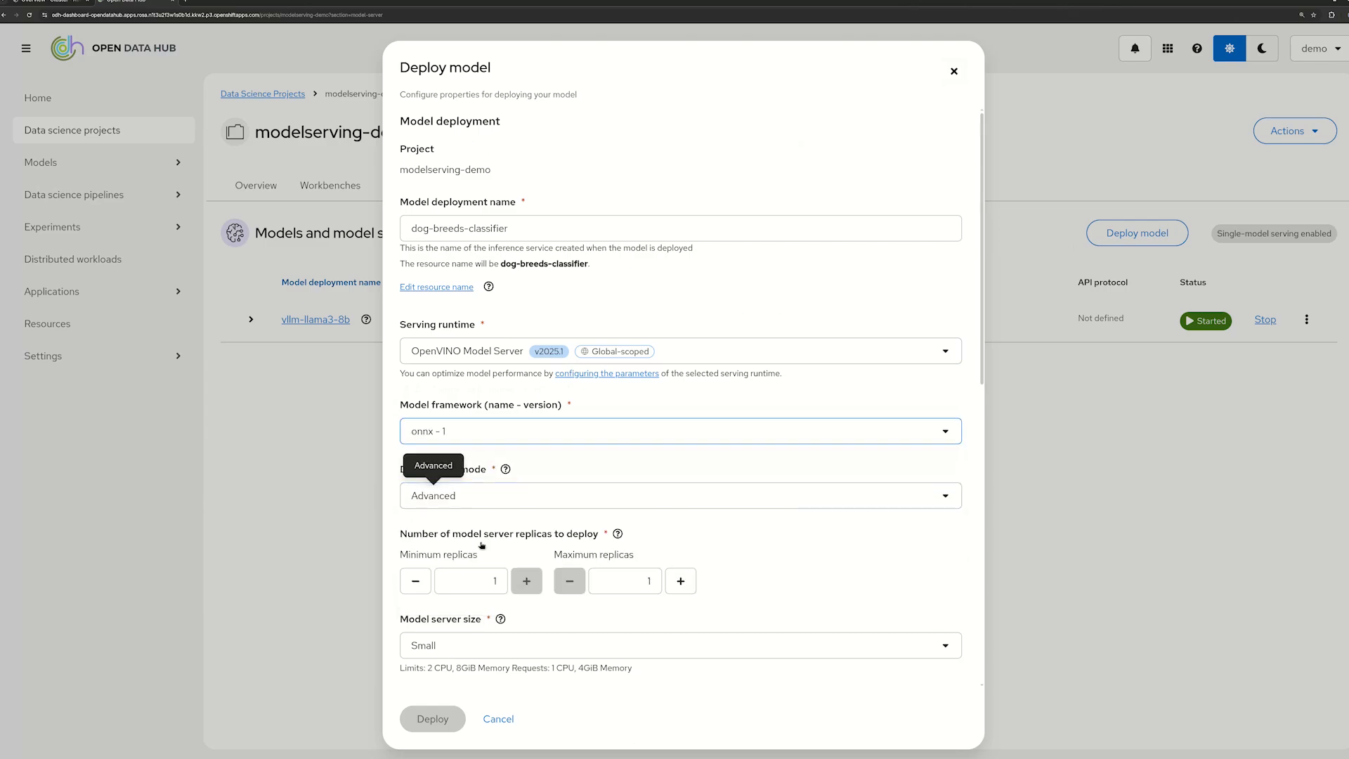
scroll("down", 3)
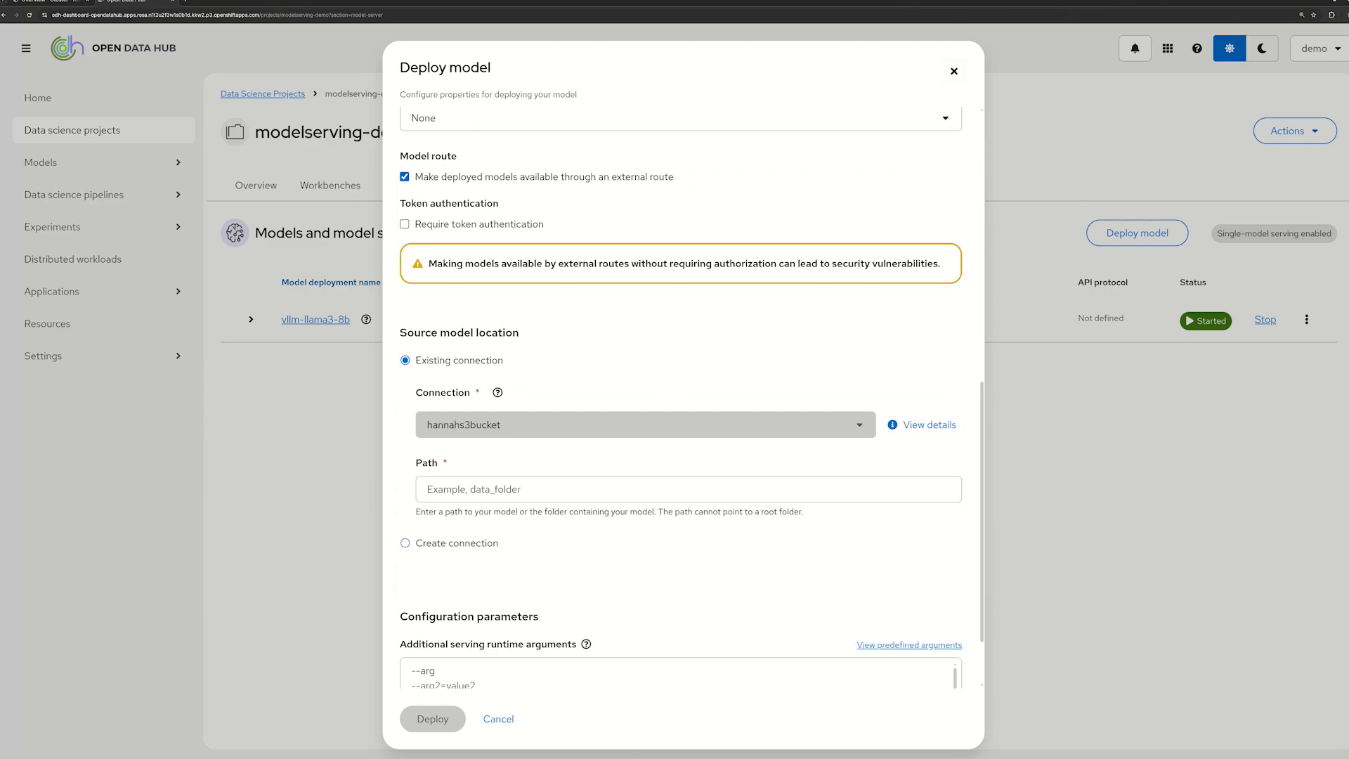
type("modelservermetrics_demo/dog_breed_classification/")
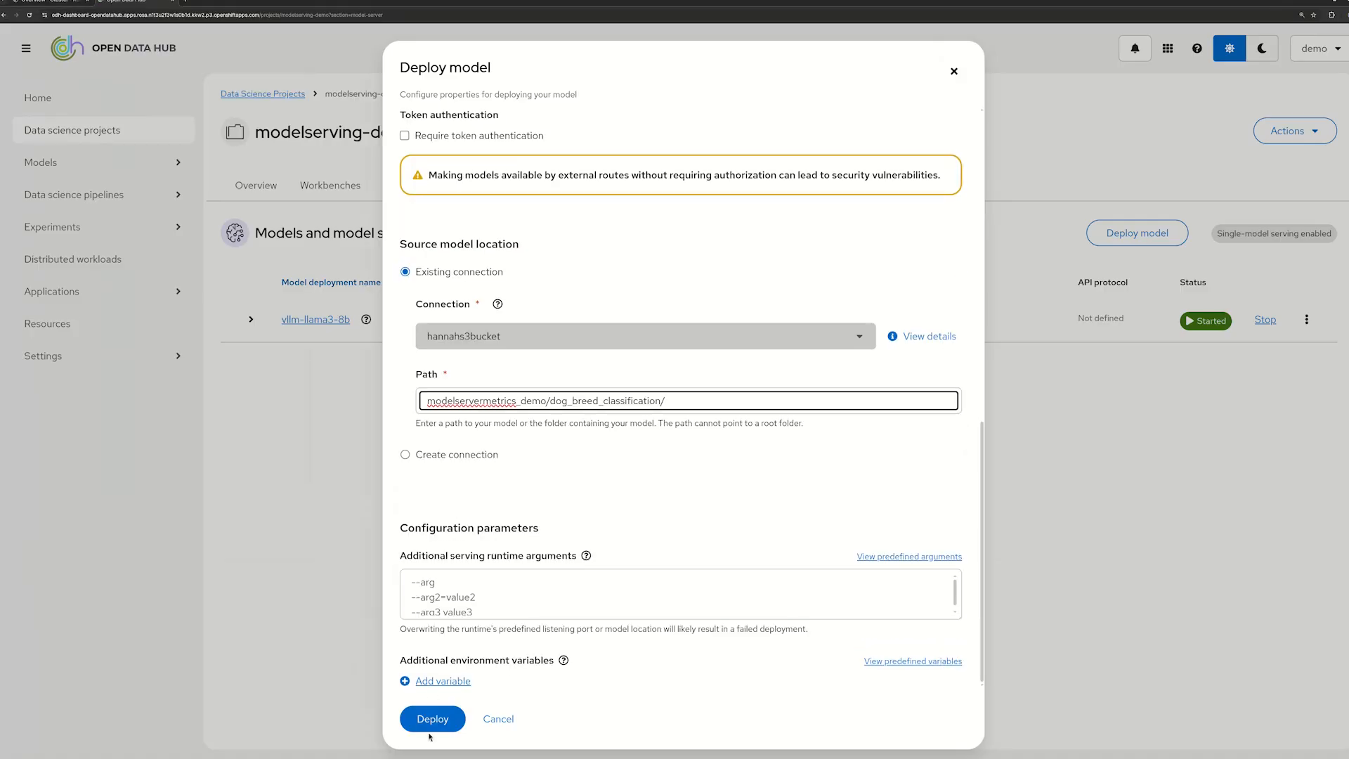
left_click(432, 718)
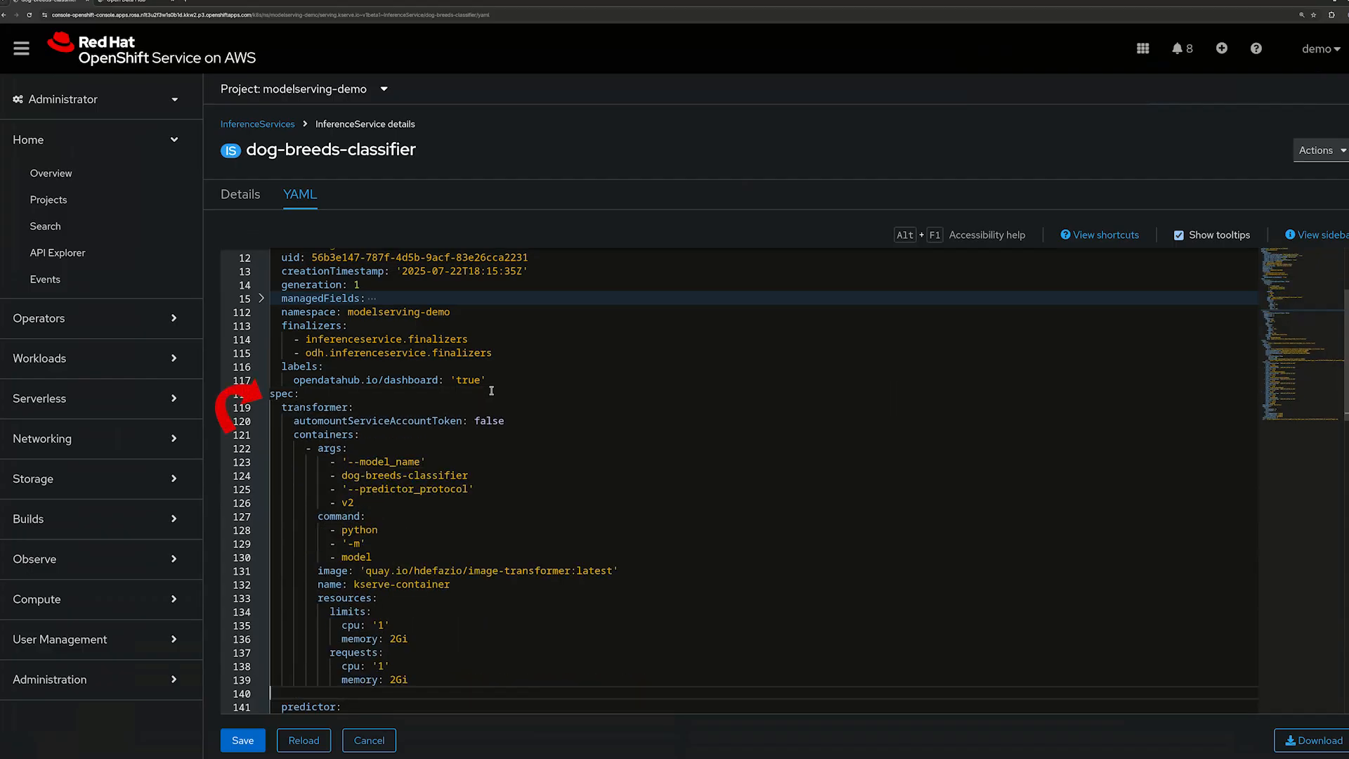
Step: Save the image-transformer transformer added to dog-breeds-classifier's YAML, then reload it
left_click(242, 739)
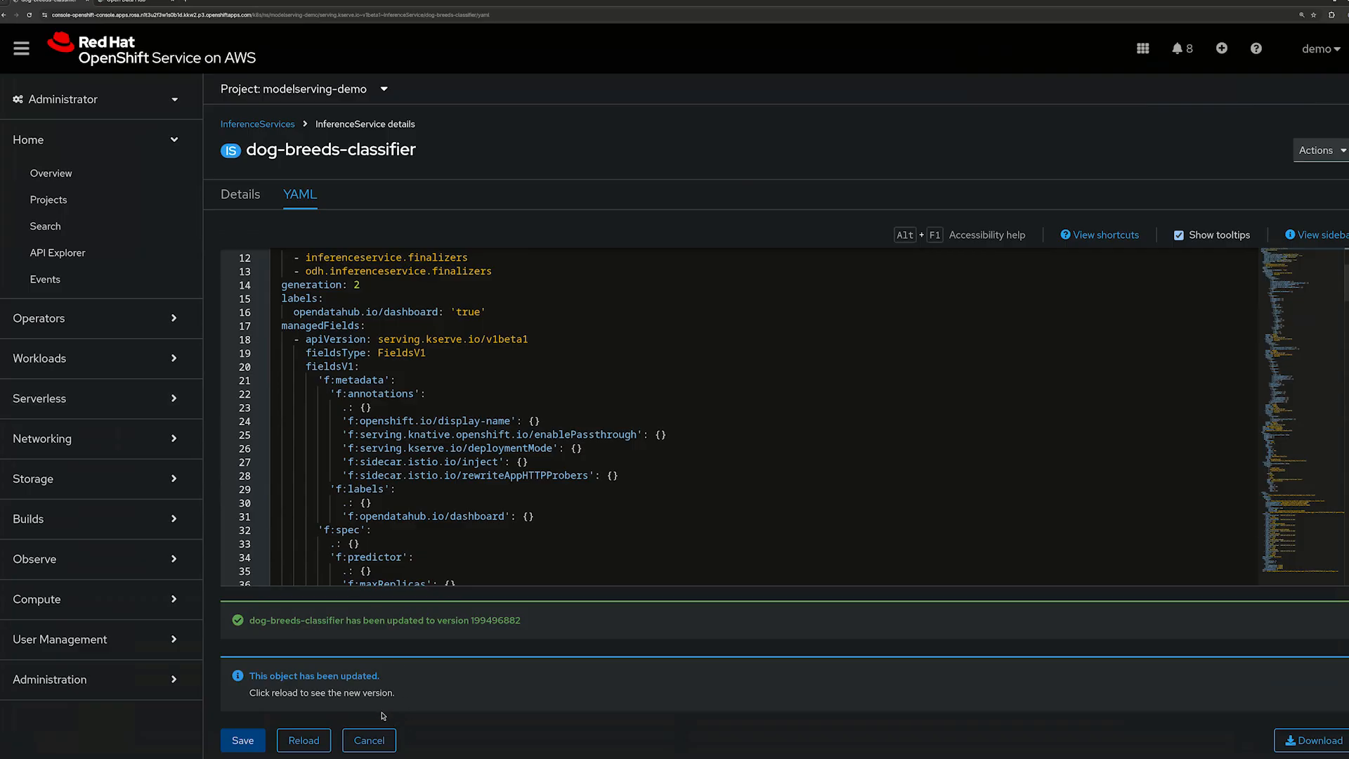
left_click(303, 740)
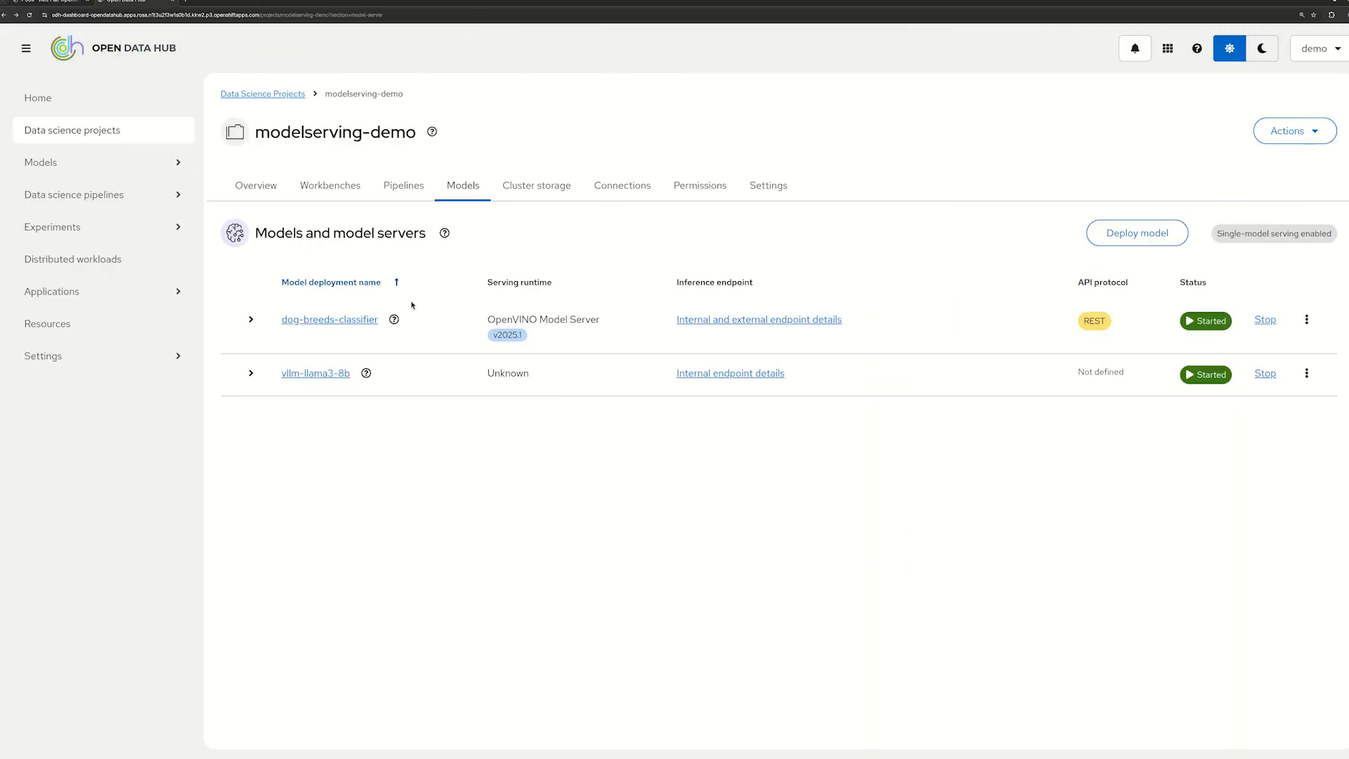
Step: Open the JupyterLab workbench and the dog_breeds_classifier_demo.ipynb notebook
left_click(330, 185)
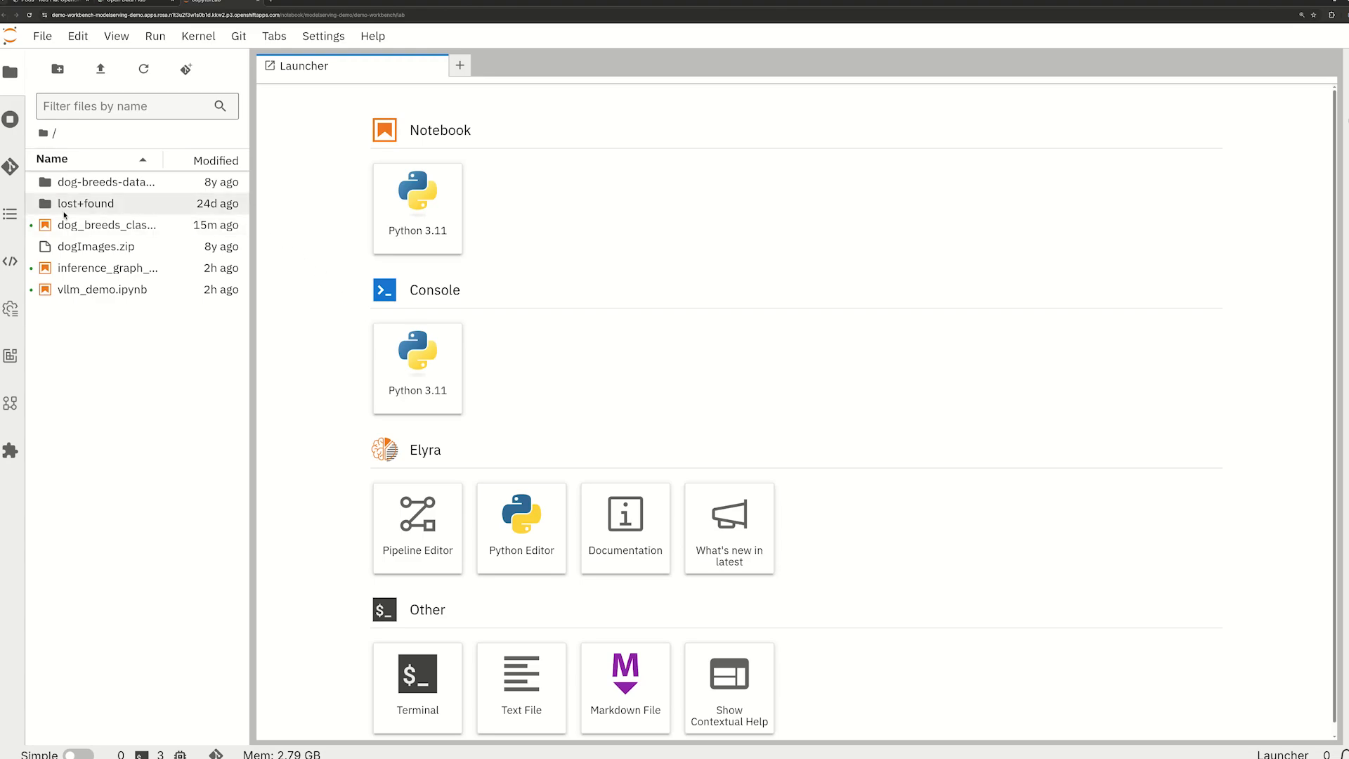
double_click(107, 225)
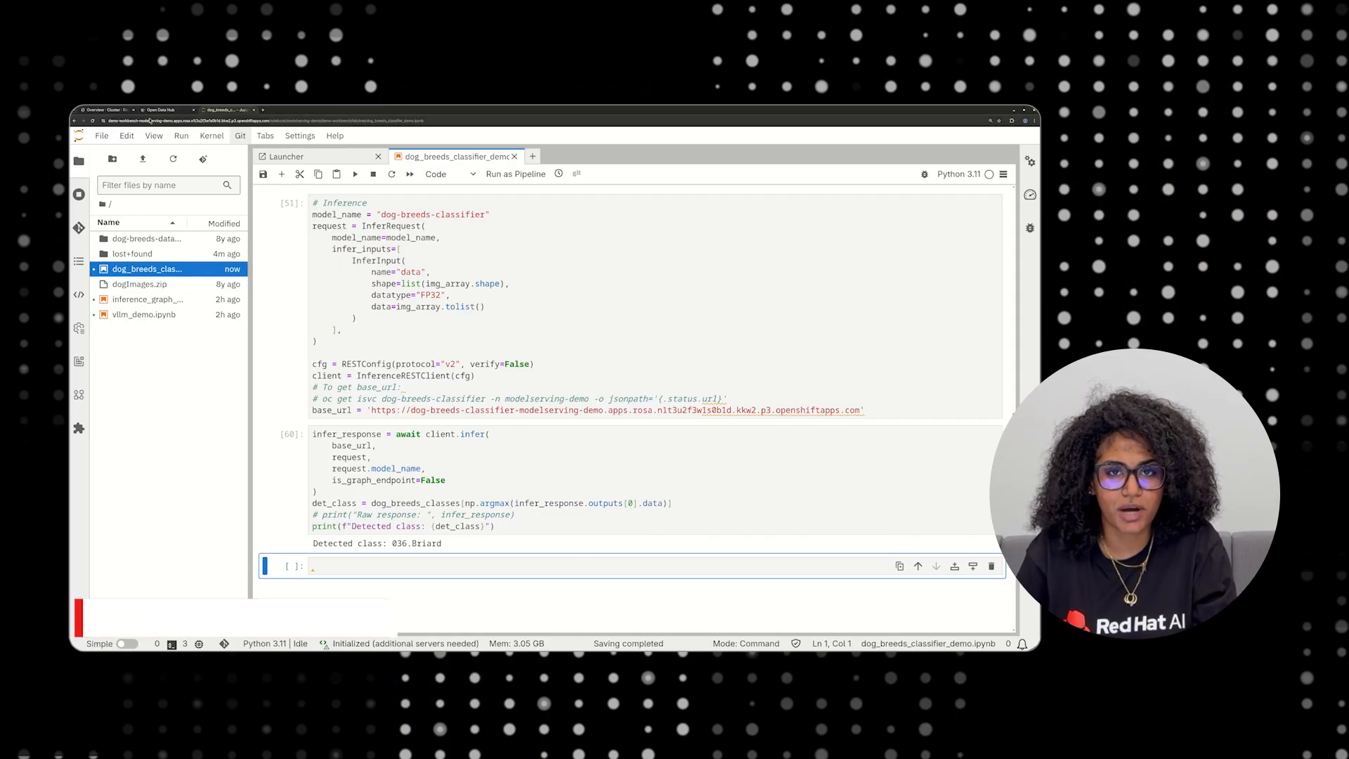
Step: Open dog-breeds-classifier's metrics from the Models tab and scroll through the Endpoint performance charts
left_click(160, 110)
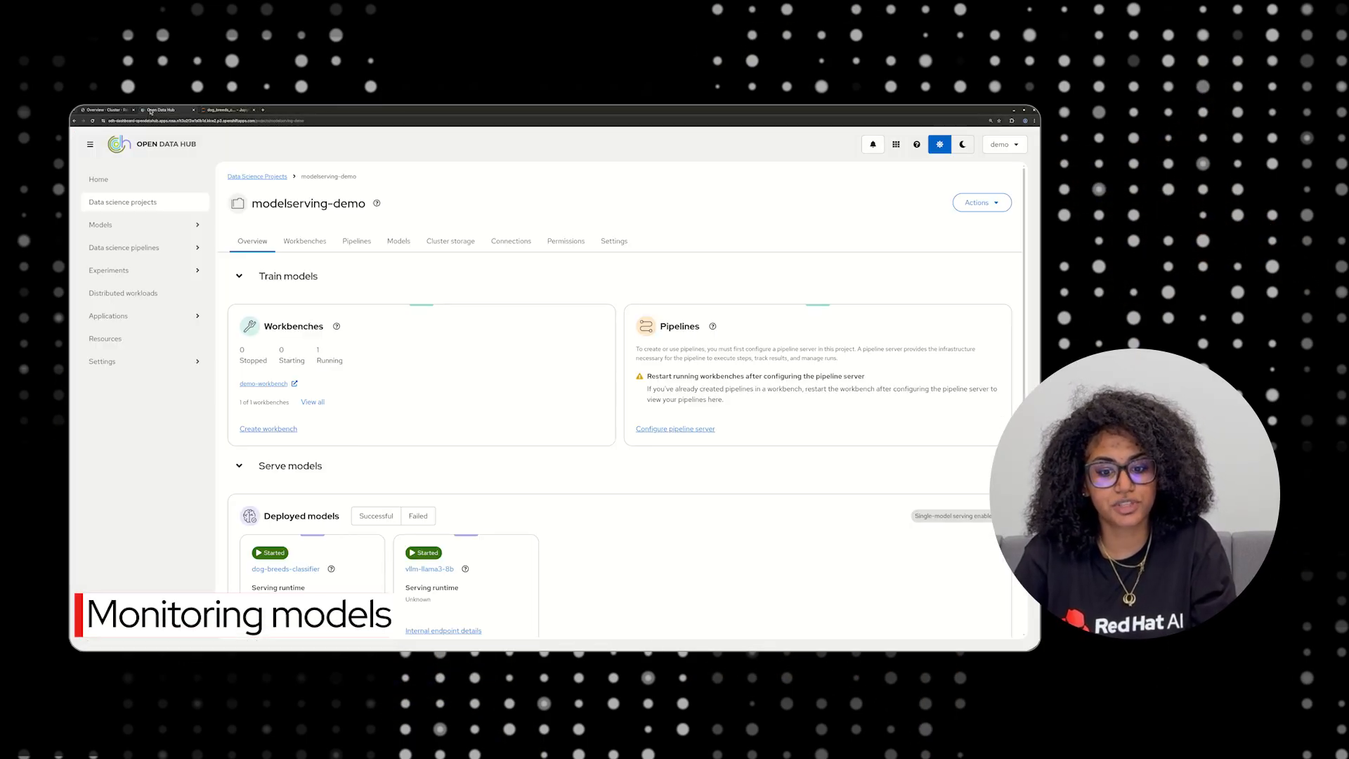
left_click(397, 241)
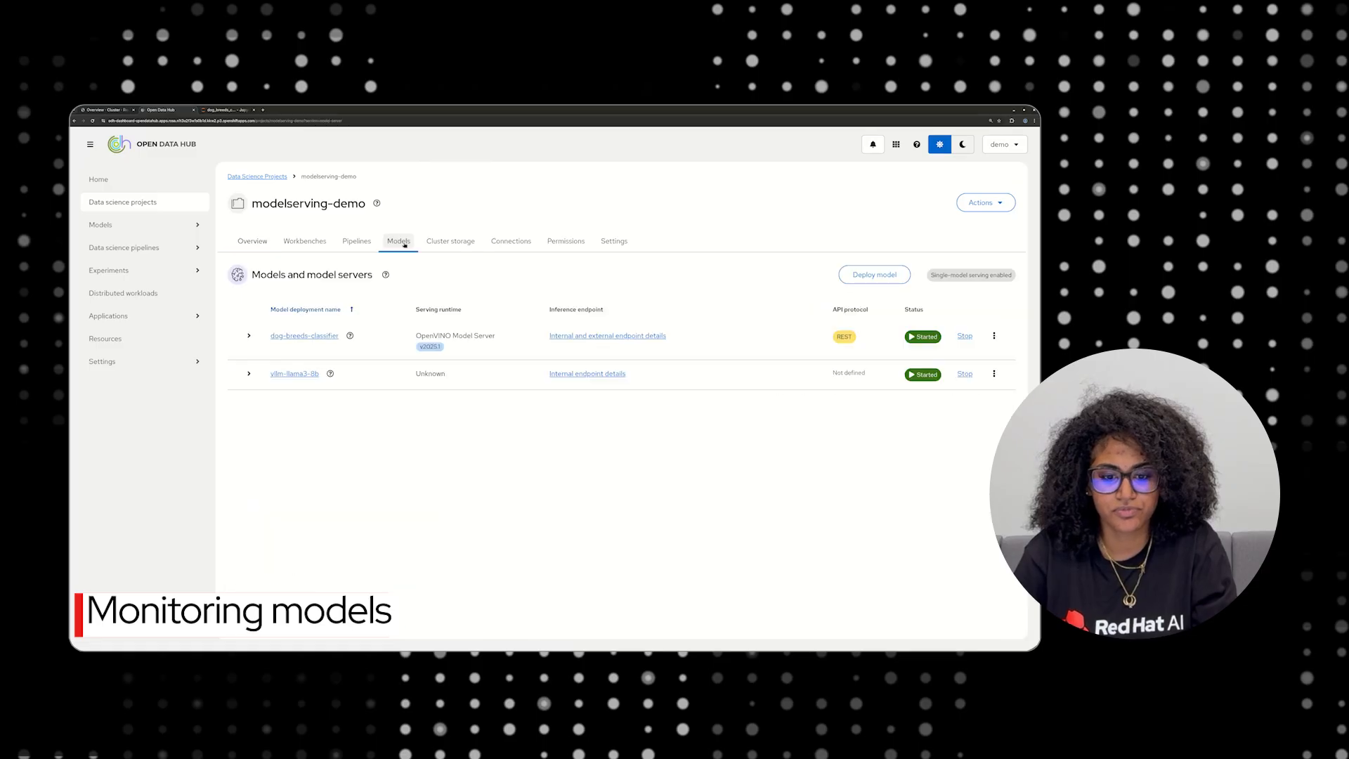
left_click(303, 336)
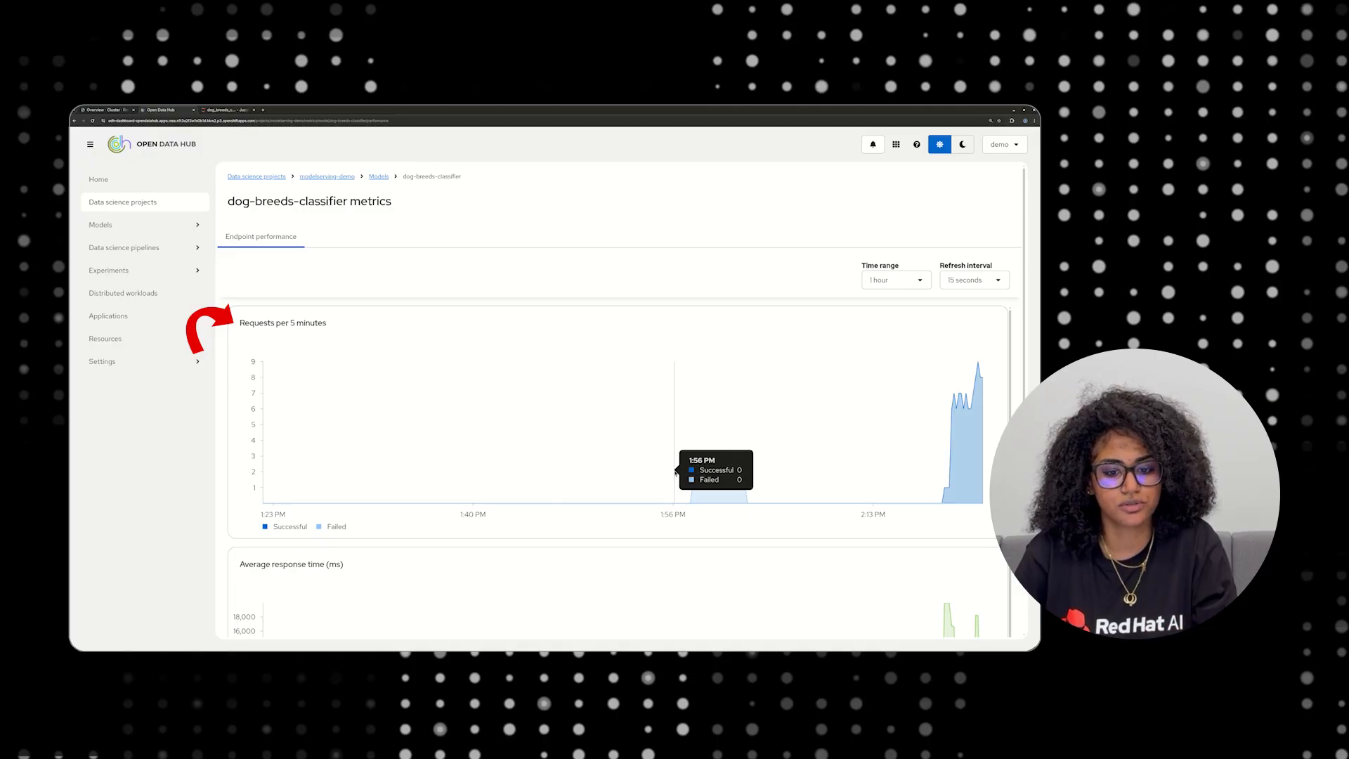
scroll("down", 3)
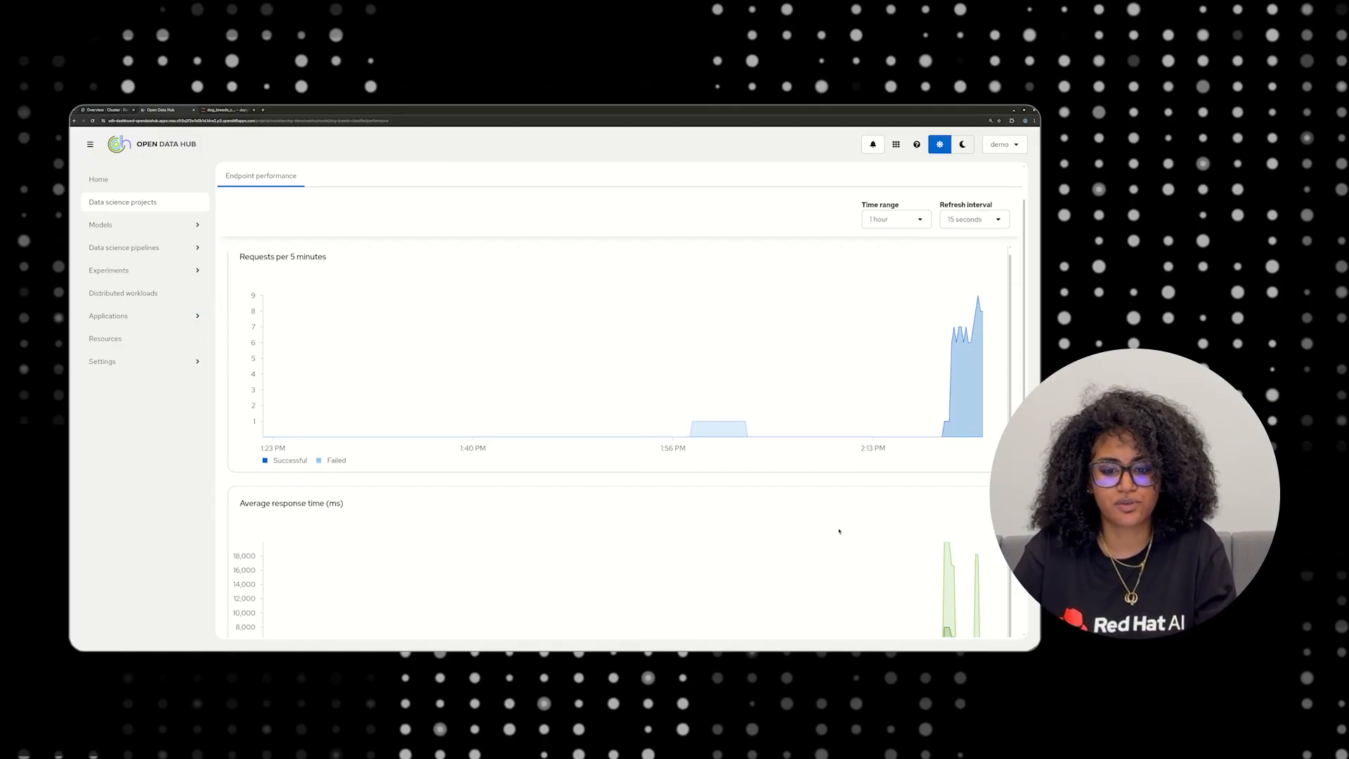
scroll("down", 3)
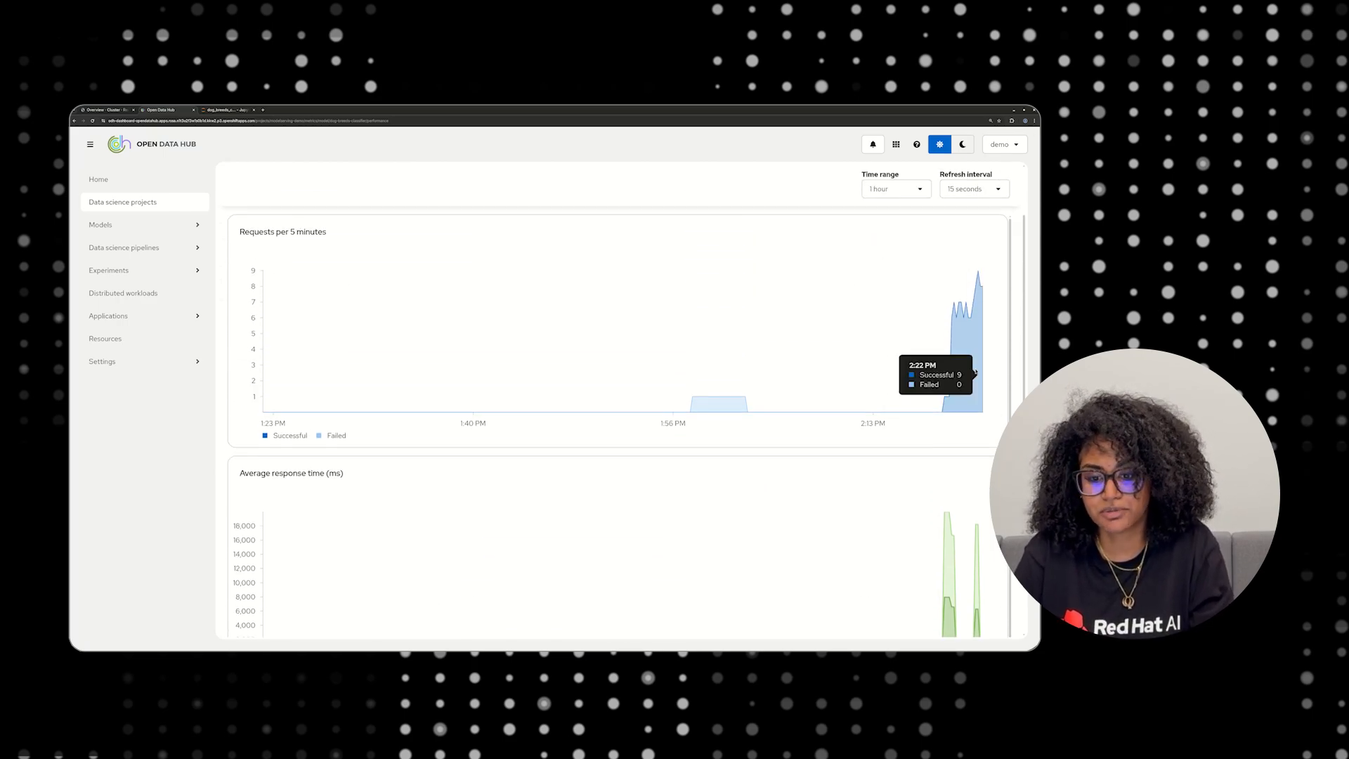
mouse_move(913, 336)
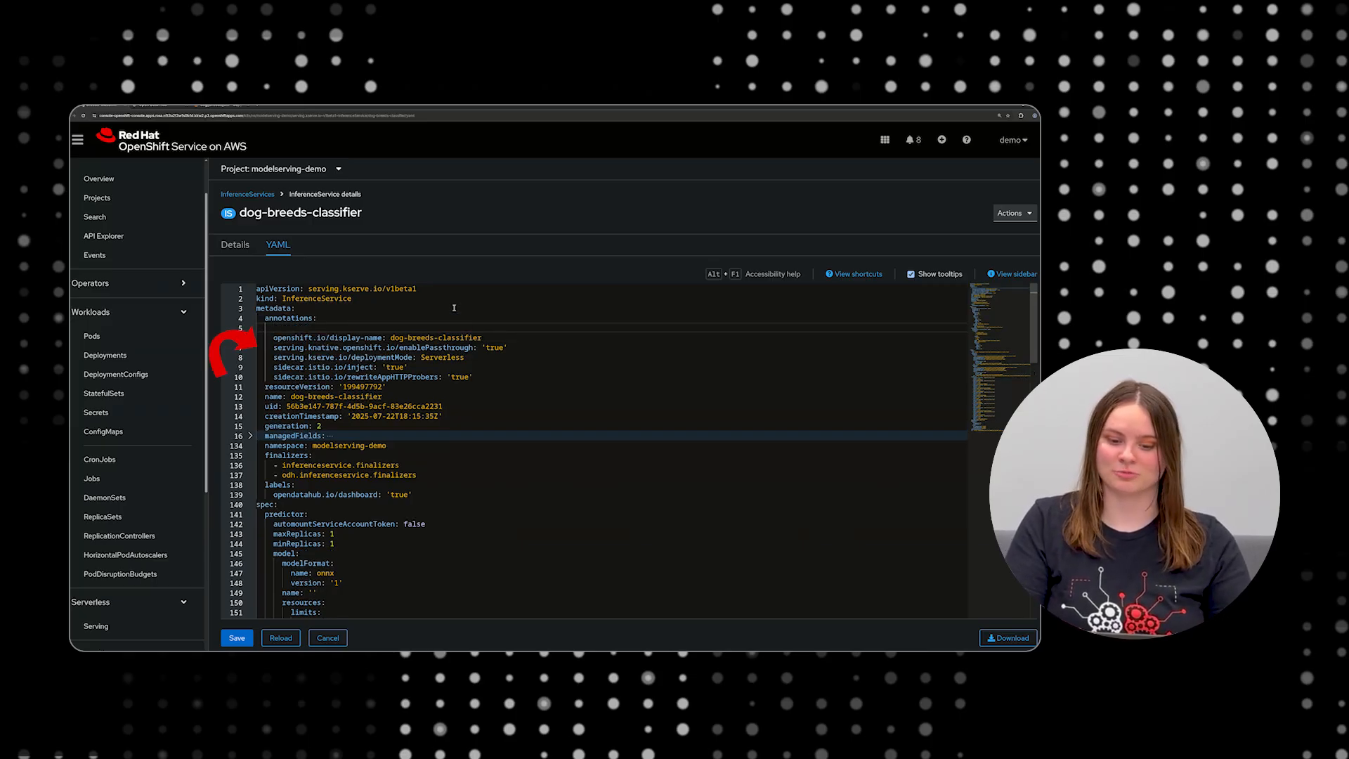
Step: Edit dog-breeds-classifier's serving.kserve.io/stop annotation, then save and reload the YAML
type("'serving.kserve.io/stop': 'true'")
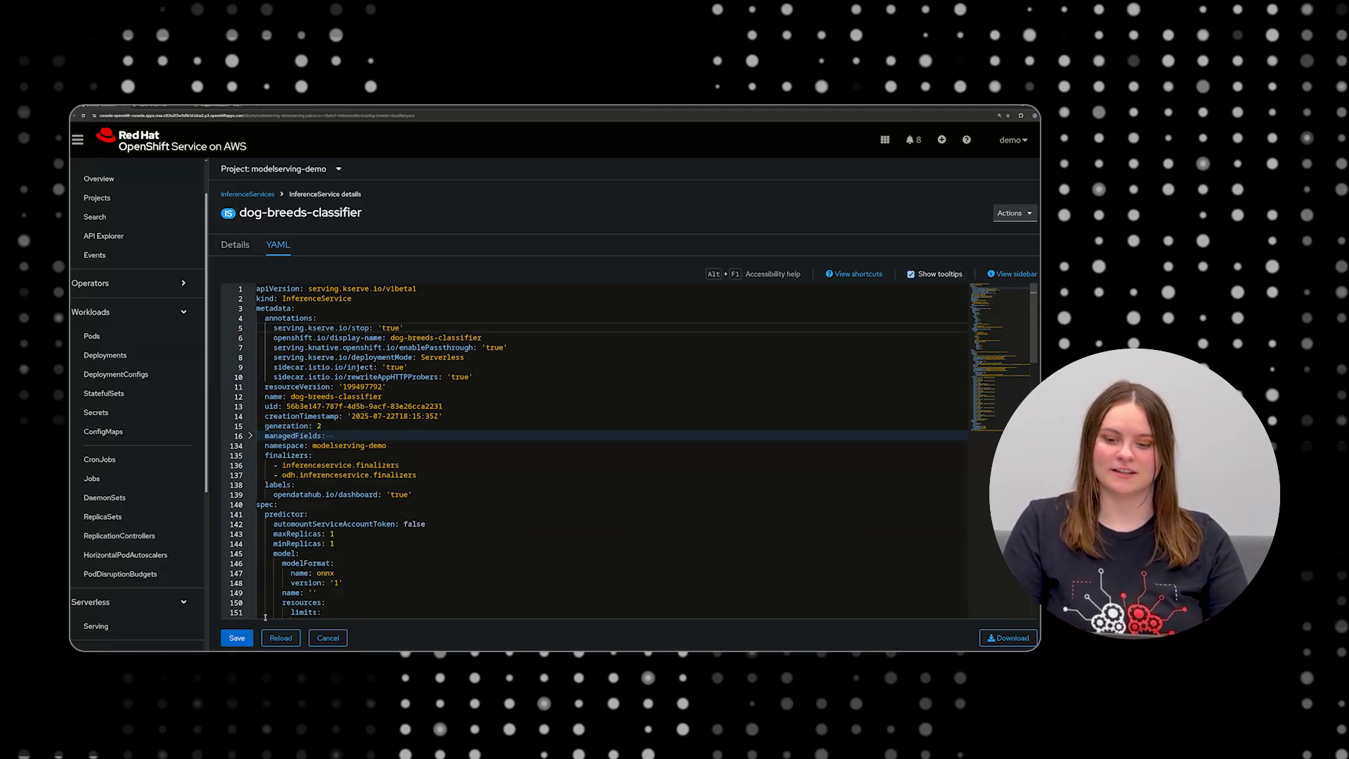
left_click(237, 637)
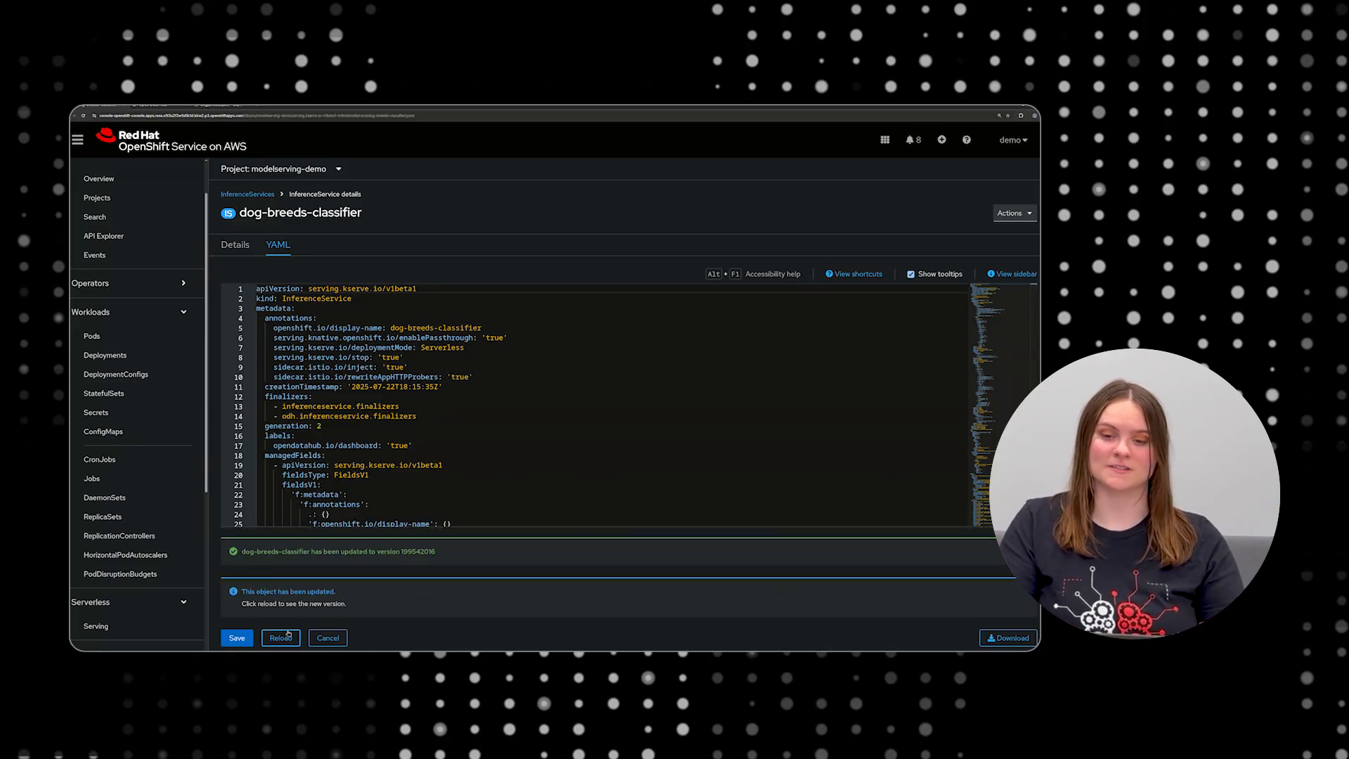
left_click(280, 637)
type("fals")
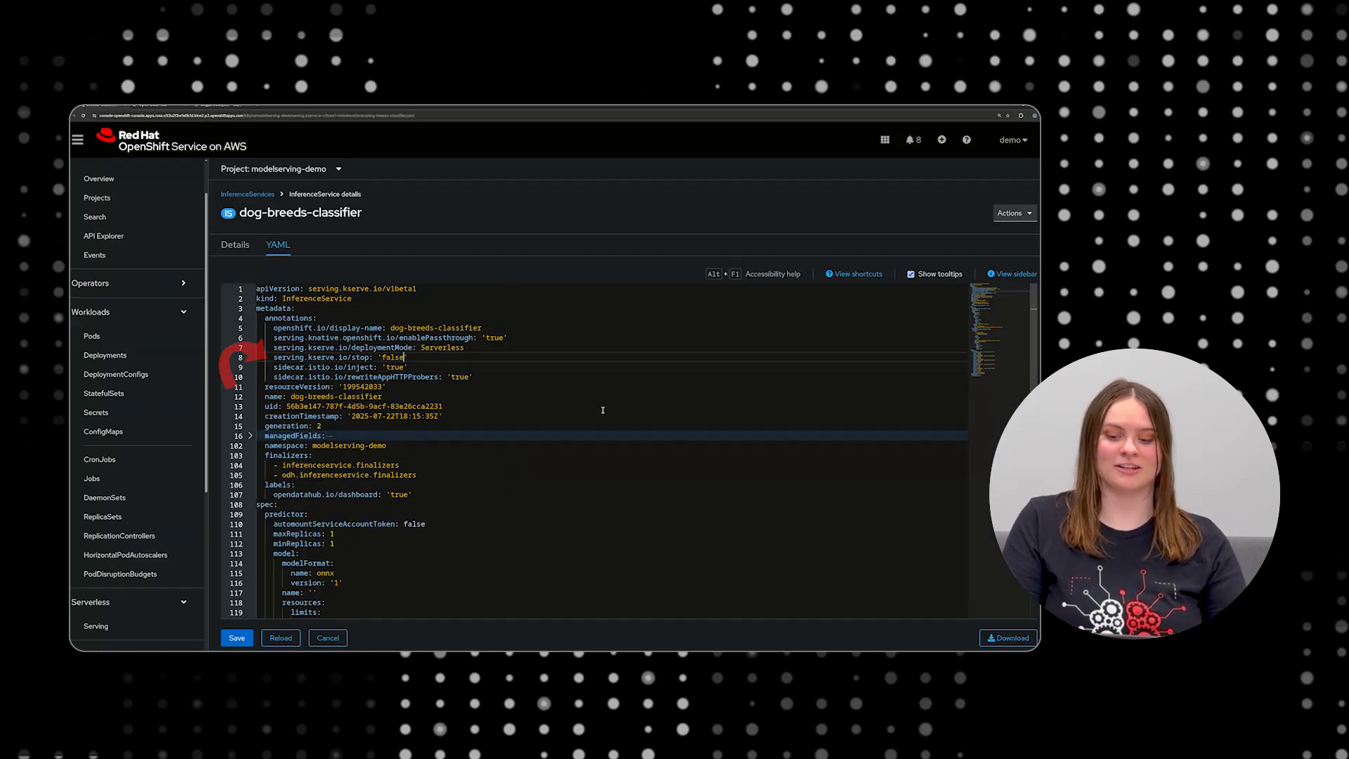
left_click(92, 336)
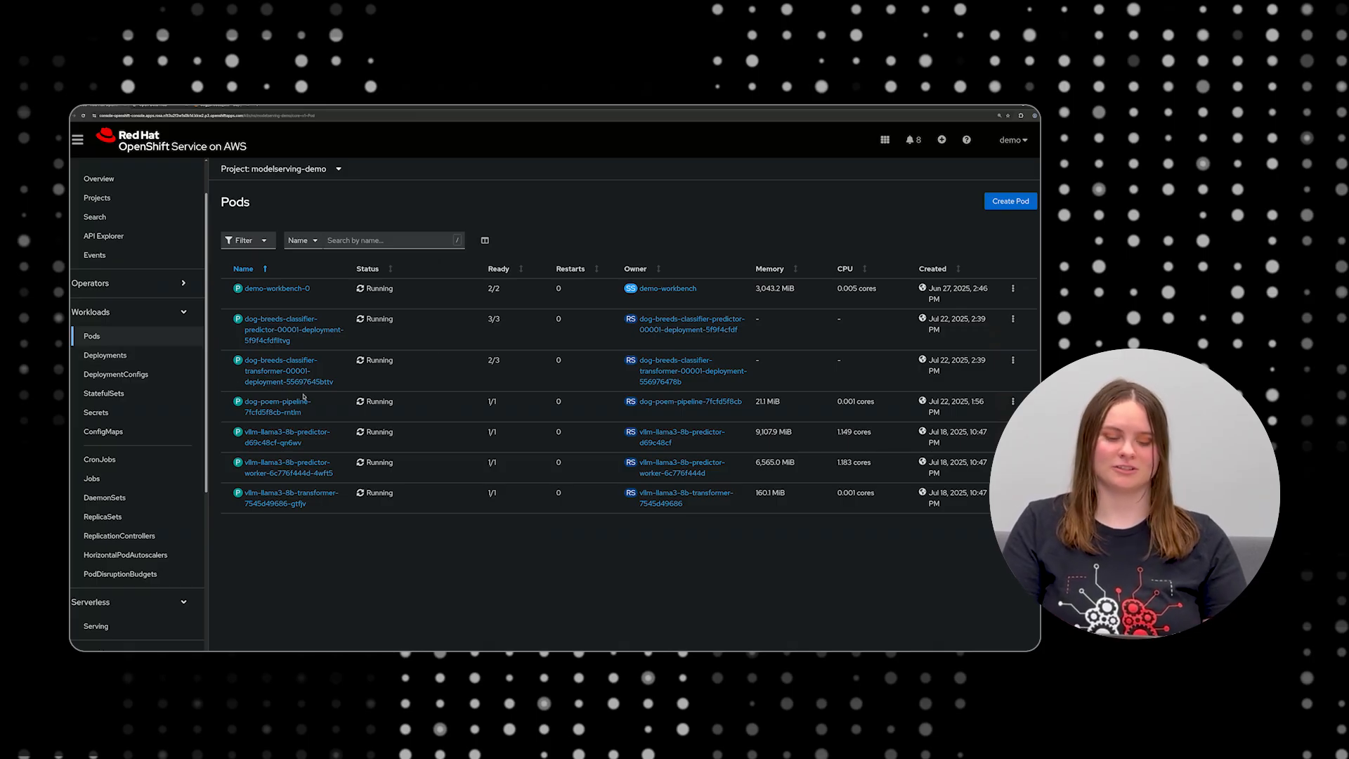
Step: Set dog-breeds-classifier's minReplicas to 0 in its InferenceService YAML, then save and reload
left_click(95, 215)
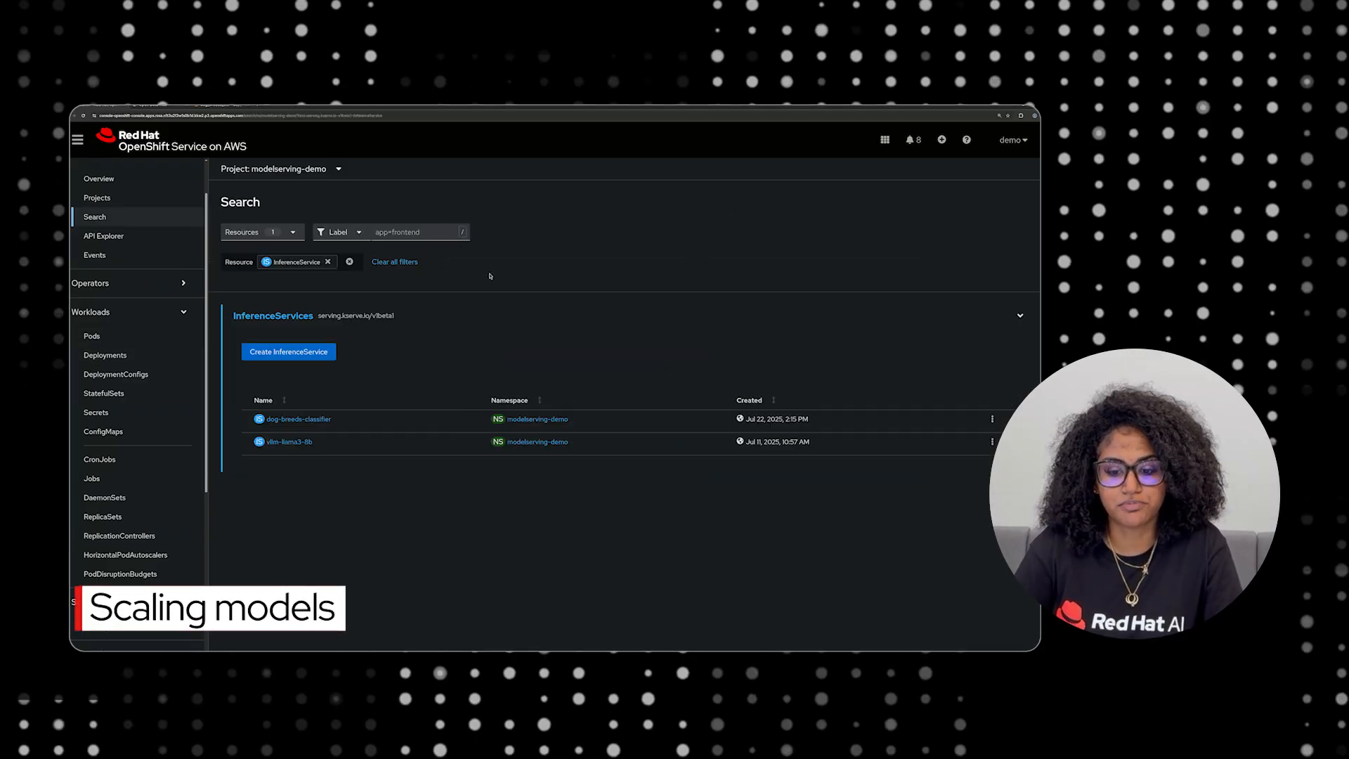
left_click(298, 419)
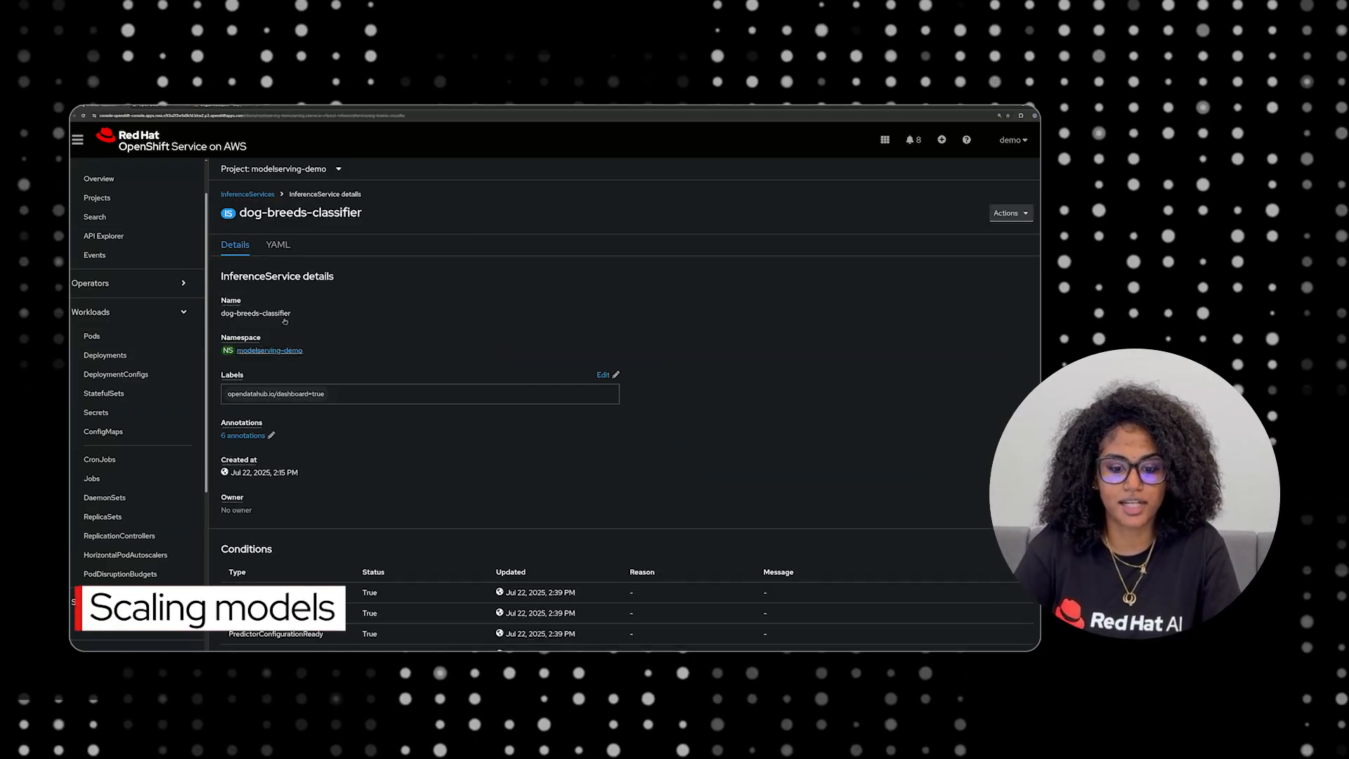
left_click(278, 244)
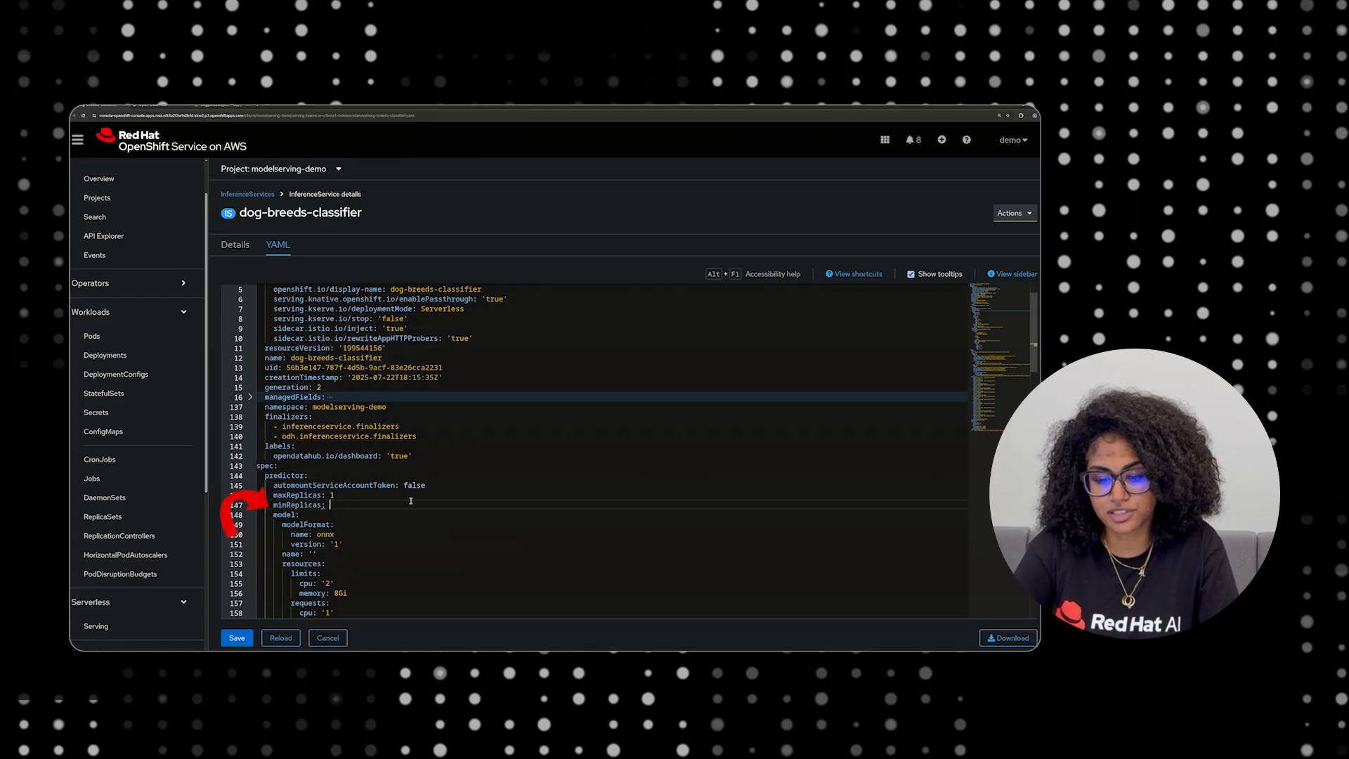
type("0")
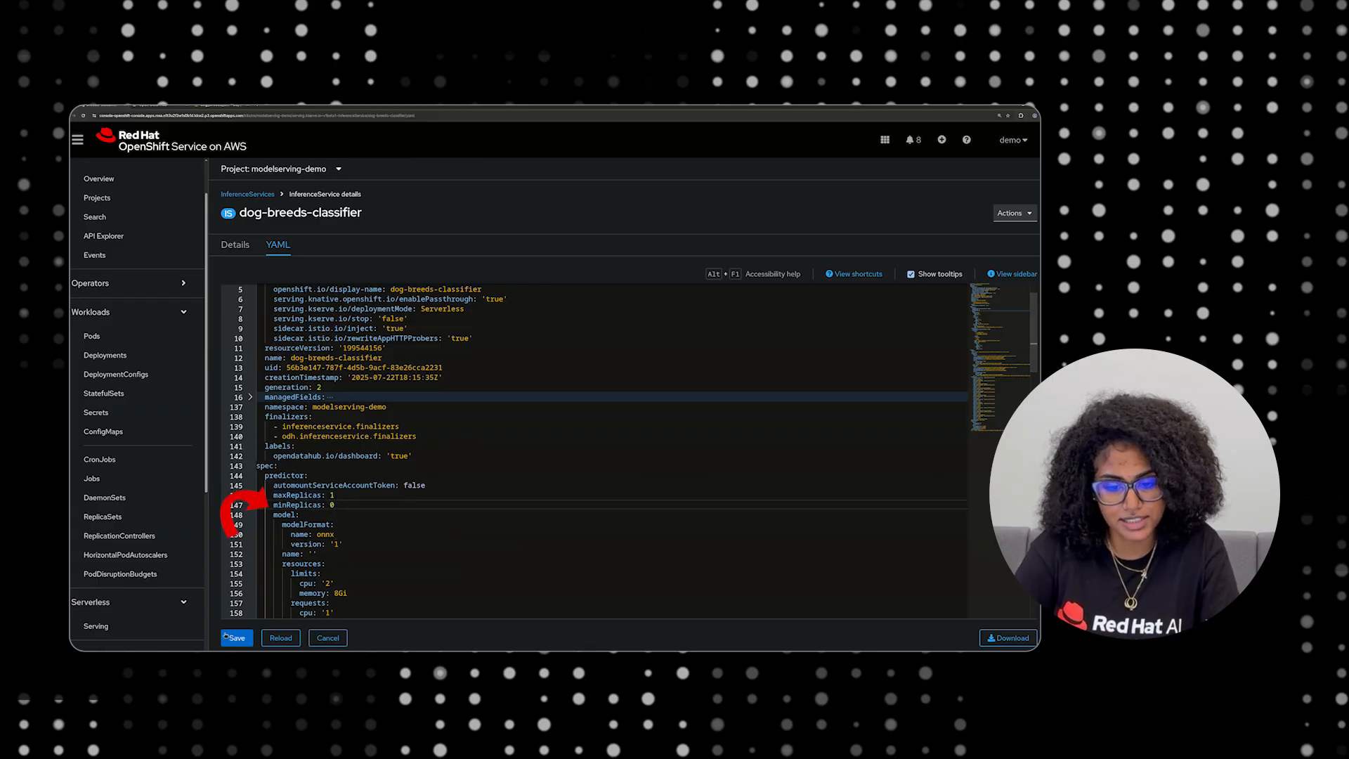
left_click(235, 637)
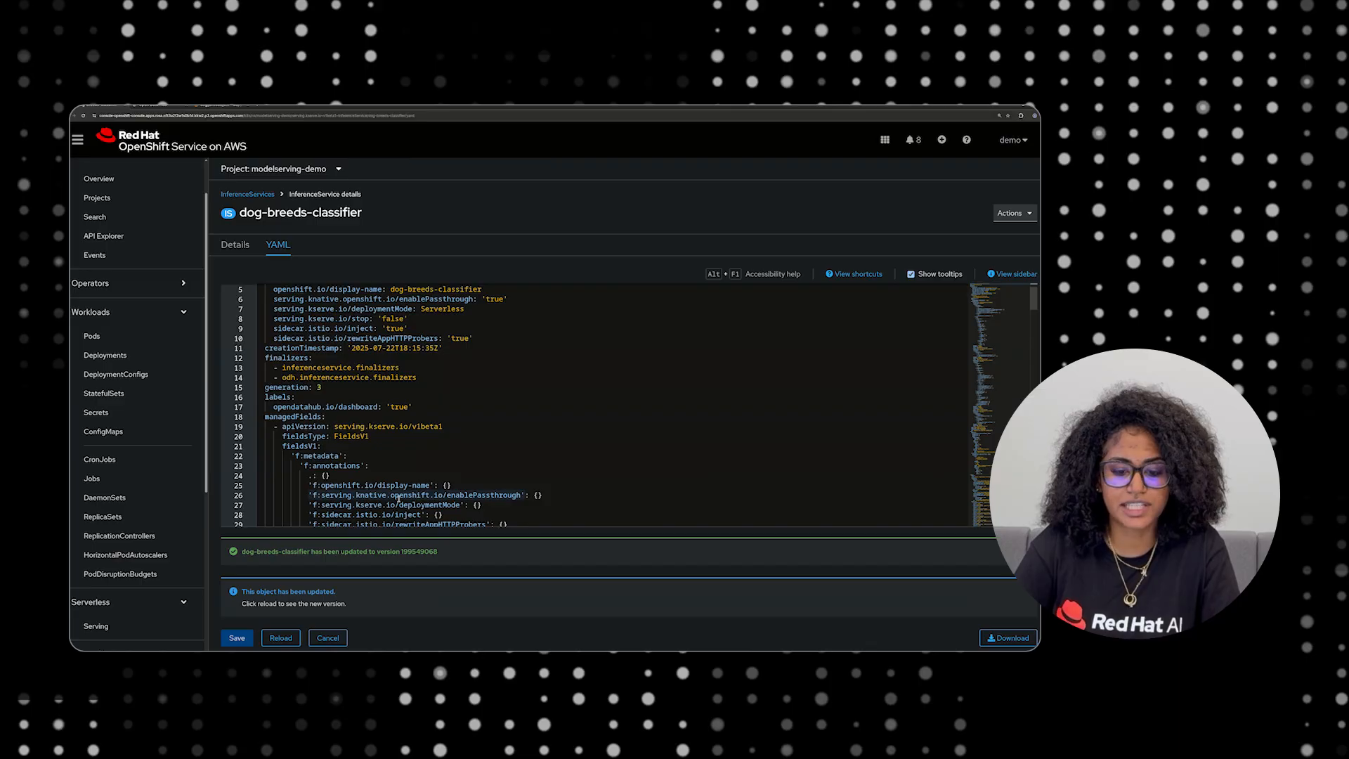
left_click(92, 337)
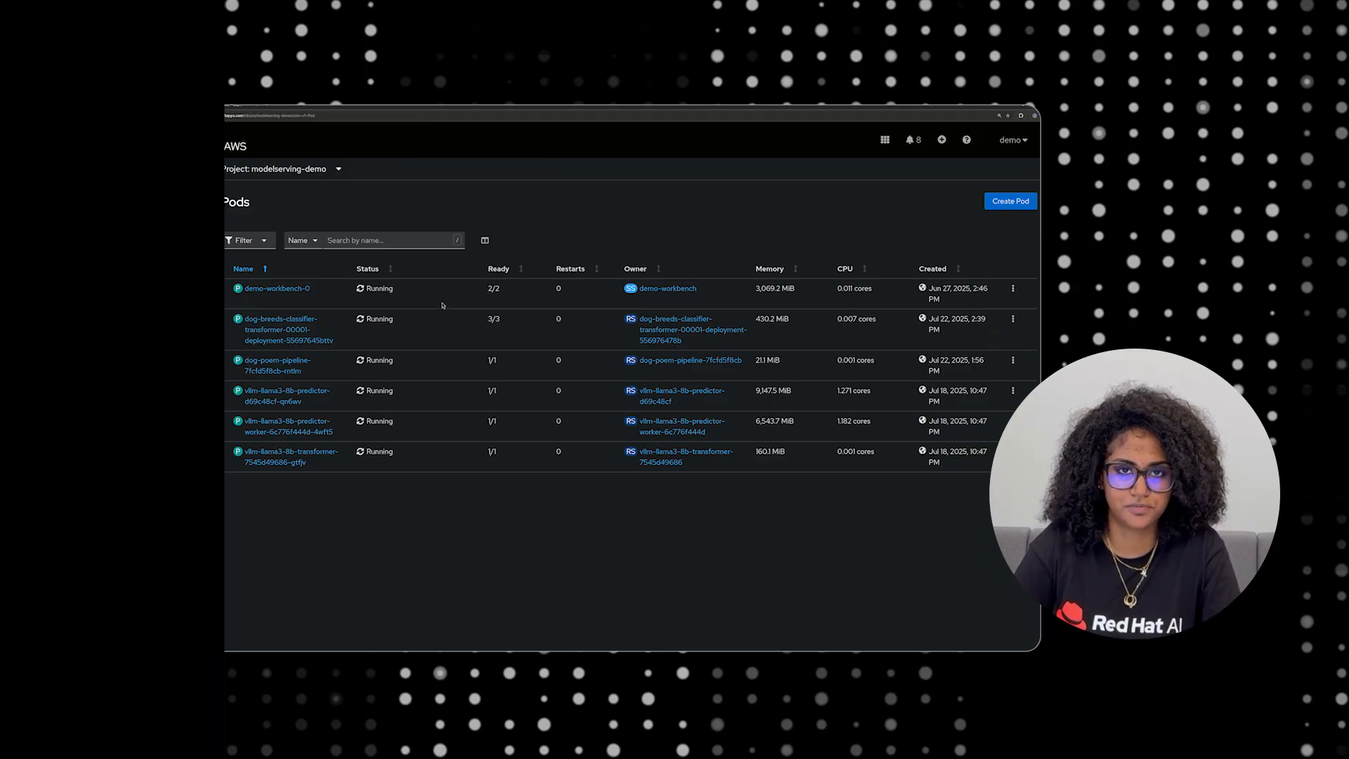
left_click(95, 217)
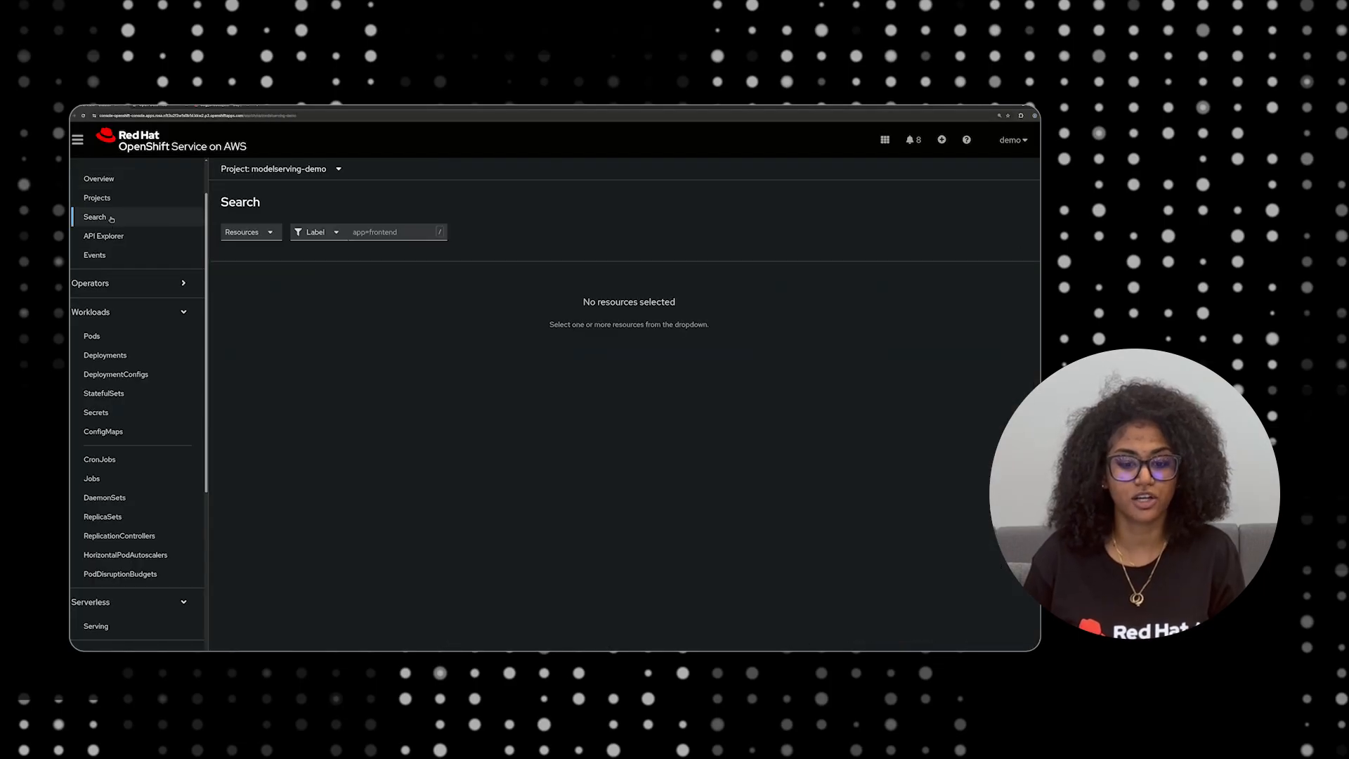
Step: Filter Search to InferenceService and view vllm-llama3-8b's YAML down to the transformer section
left_click(246, 231)
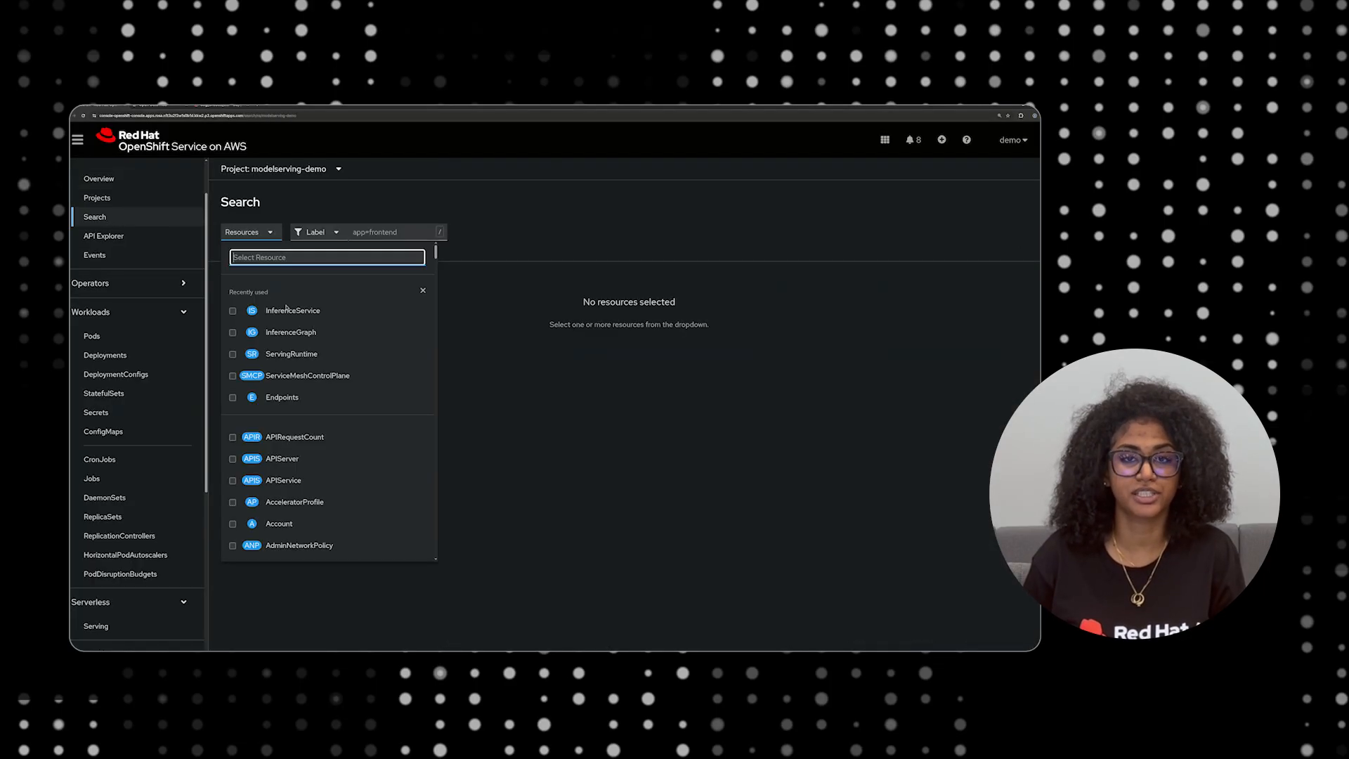
left_click(293, 310)
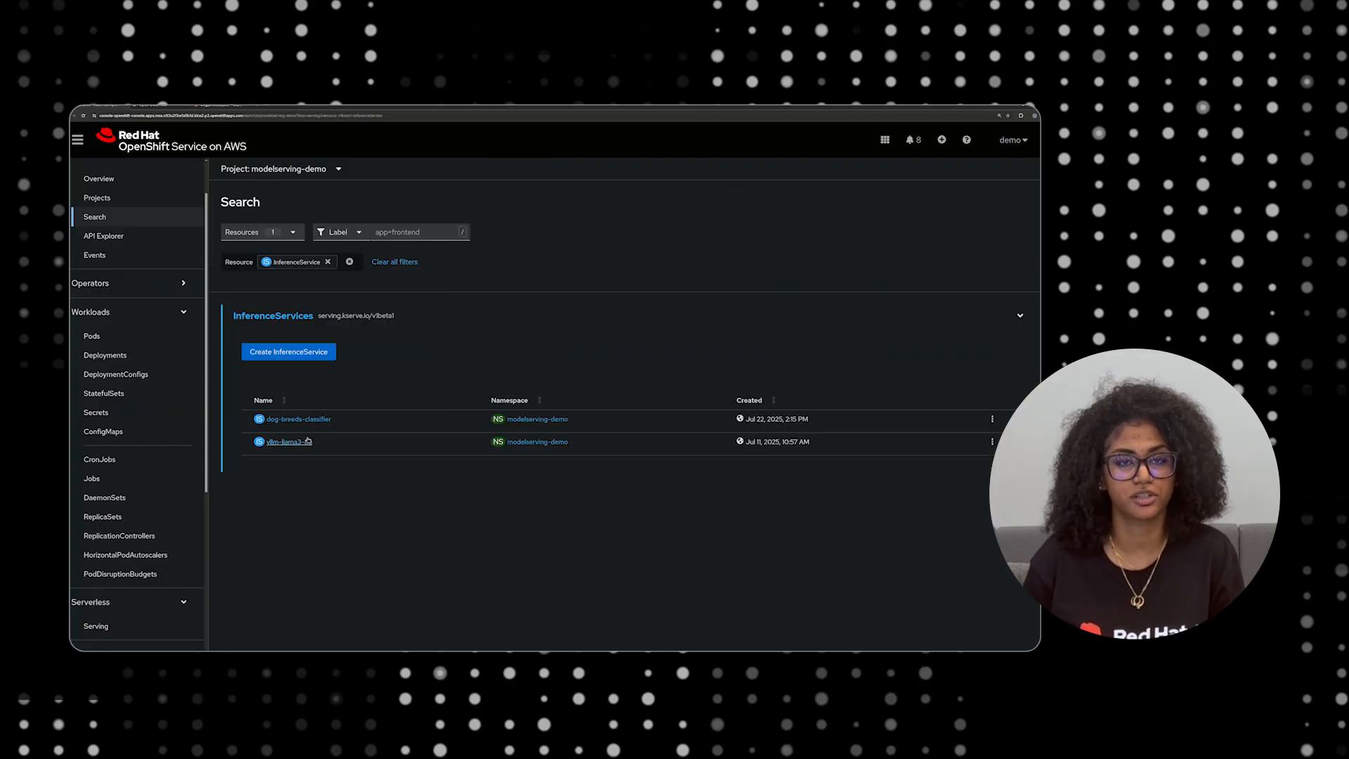
left_click(281, 441)
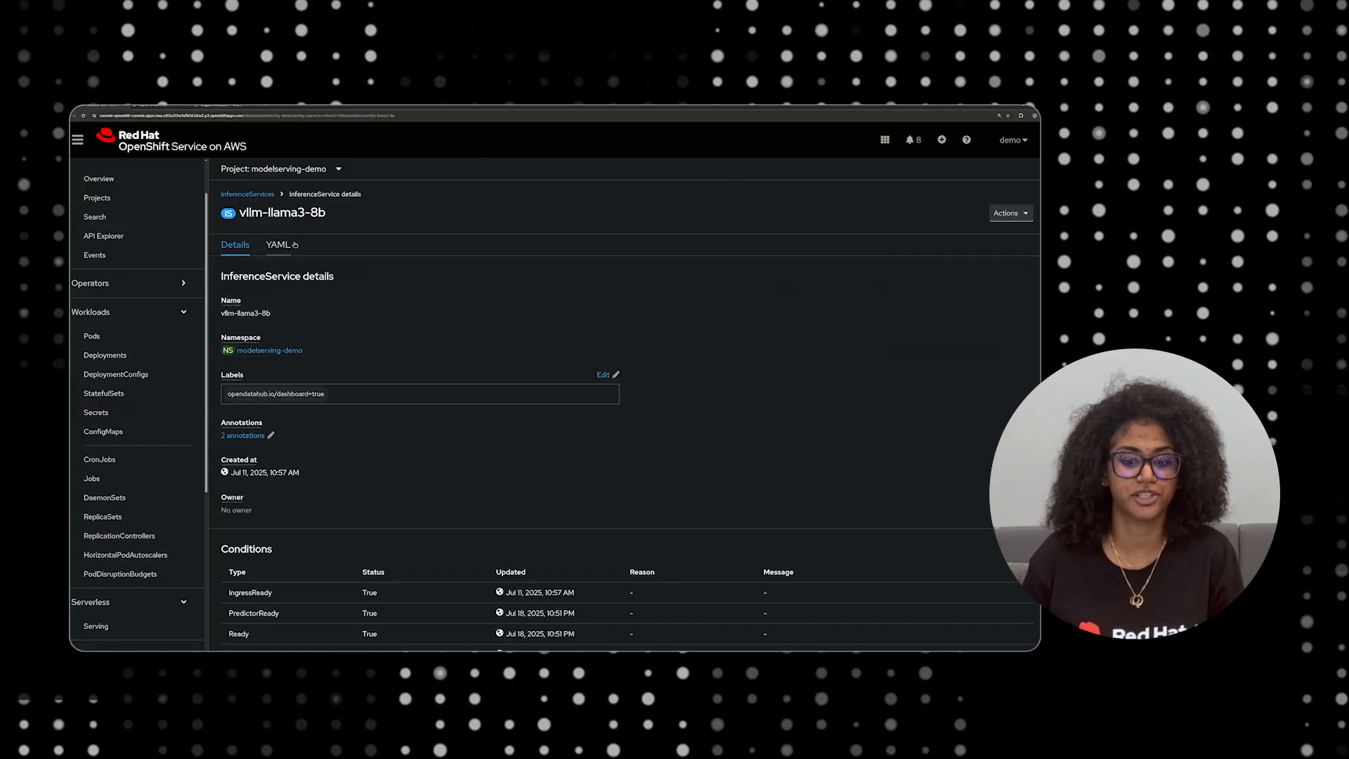
left_click(279, 244)
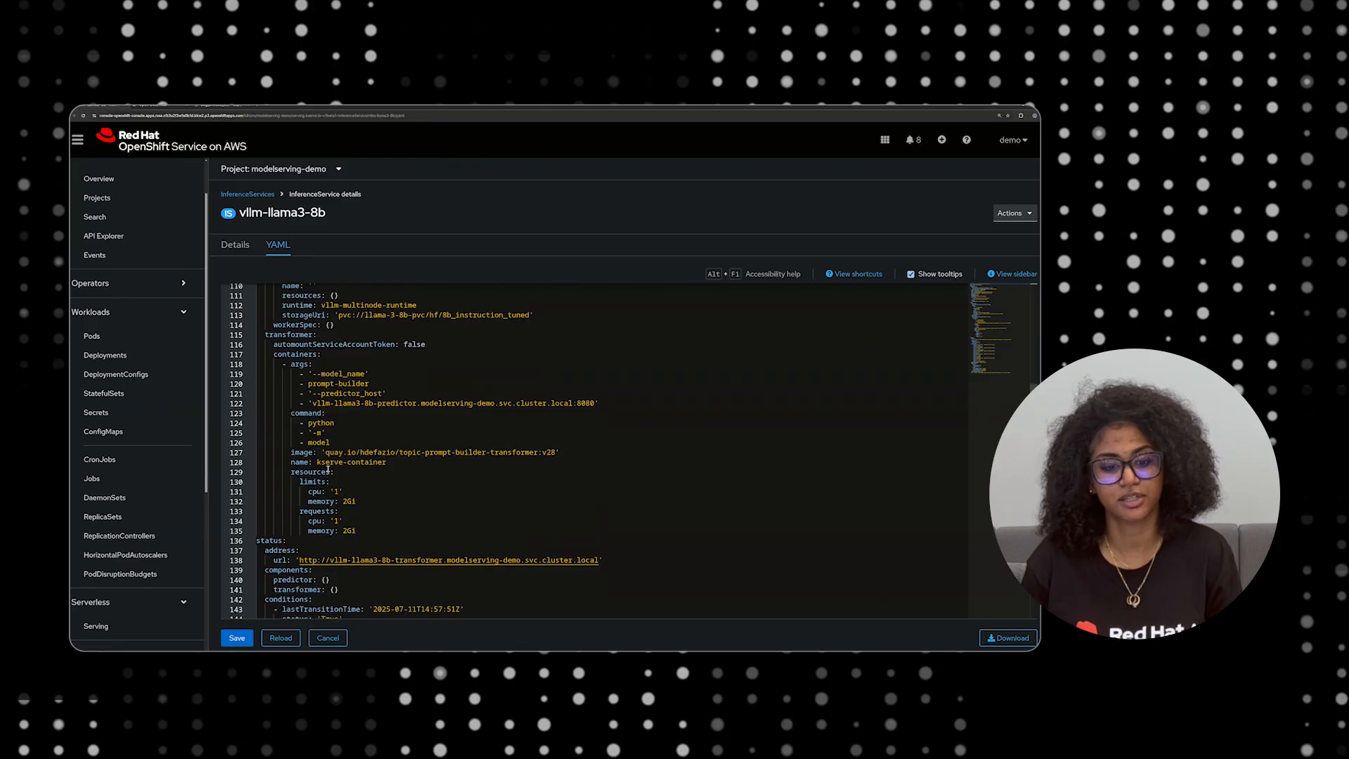
scroll("down", 3)
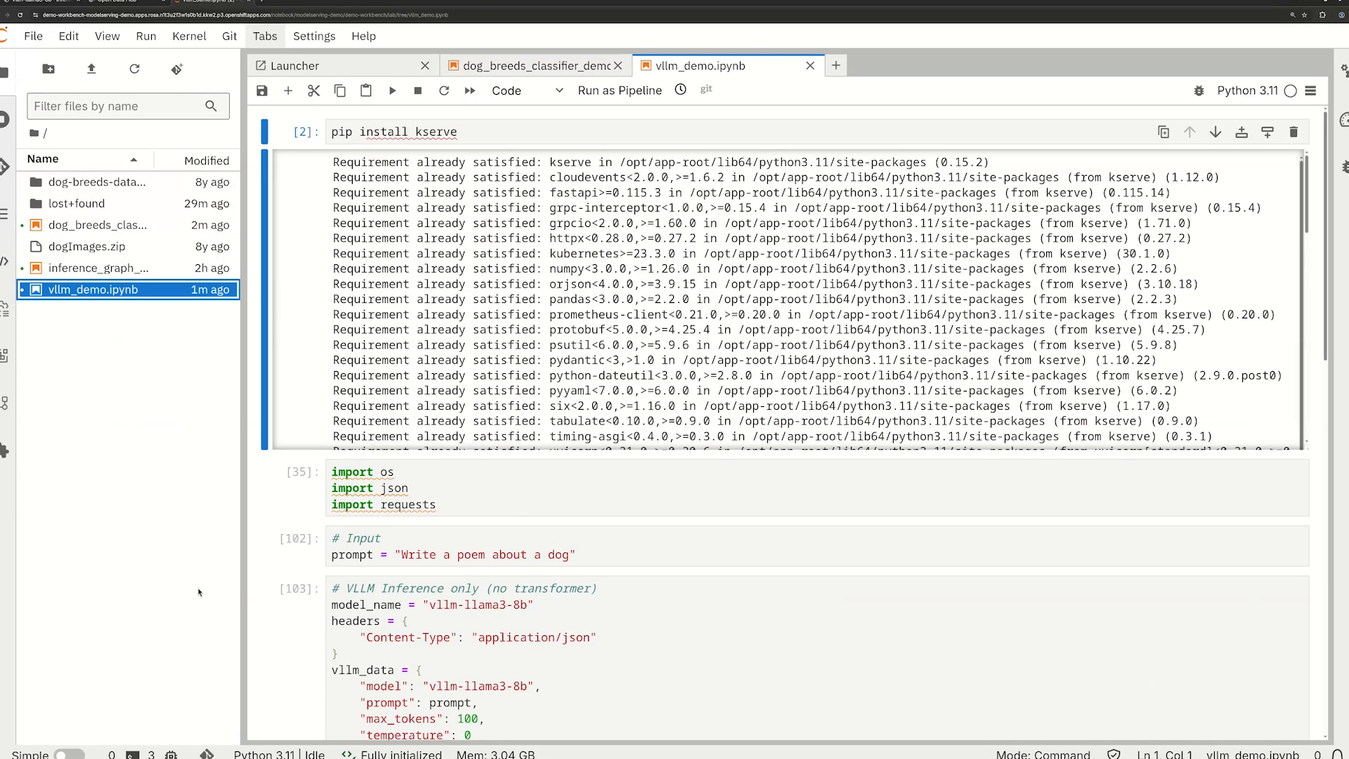
left_click(452, 546)
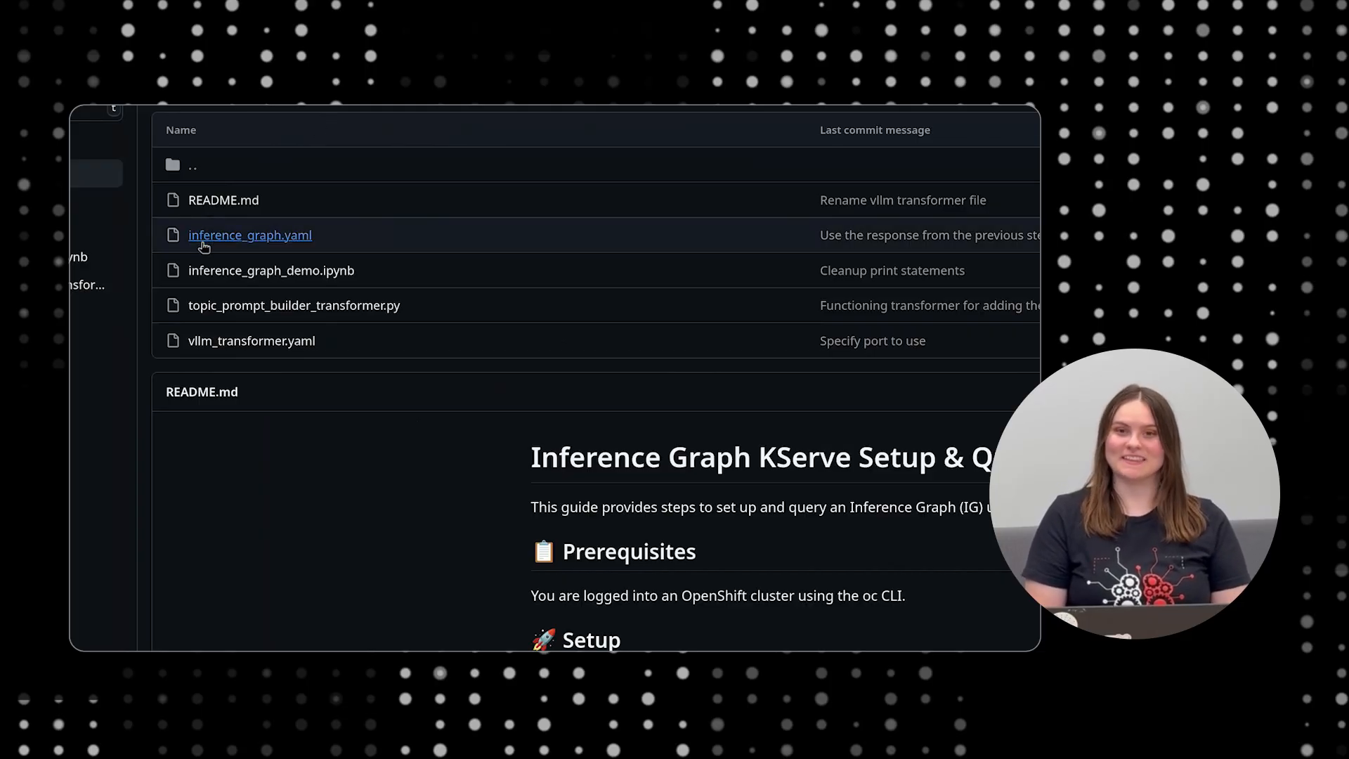
Step: Open inference_graph.yaml from the KServe Inference Graph example's file list
left_click(250, 235)
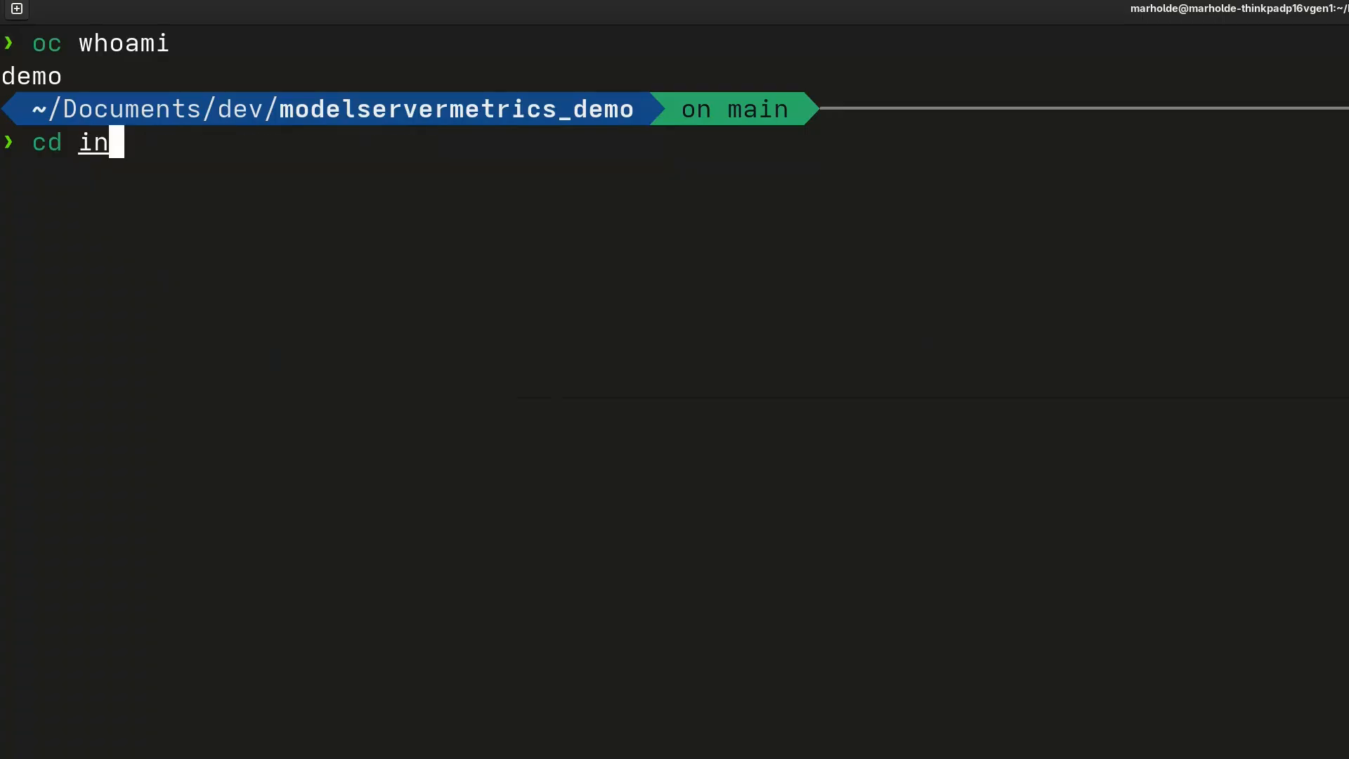
Step: Tab-complete the project subdirectory name in the cd command
key("Tab")
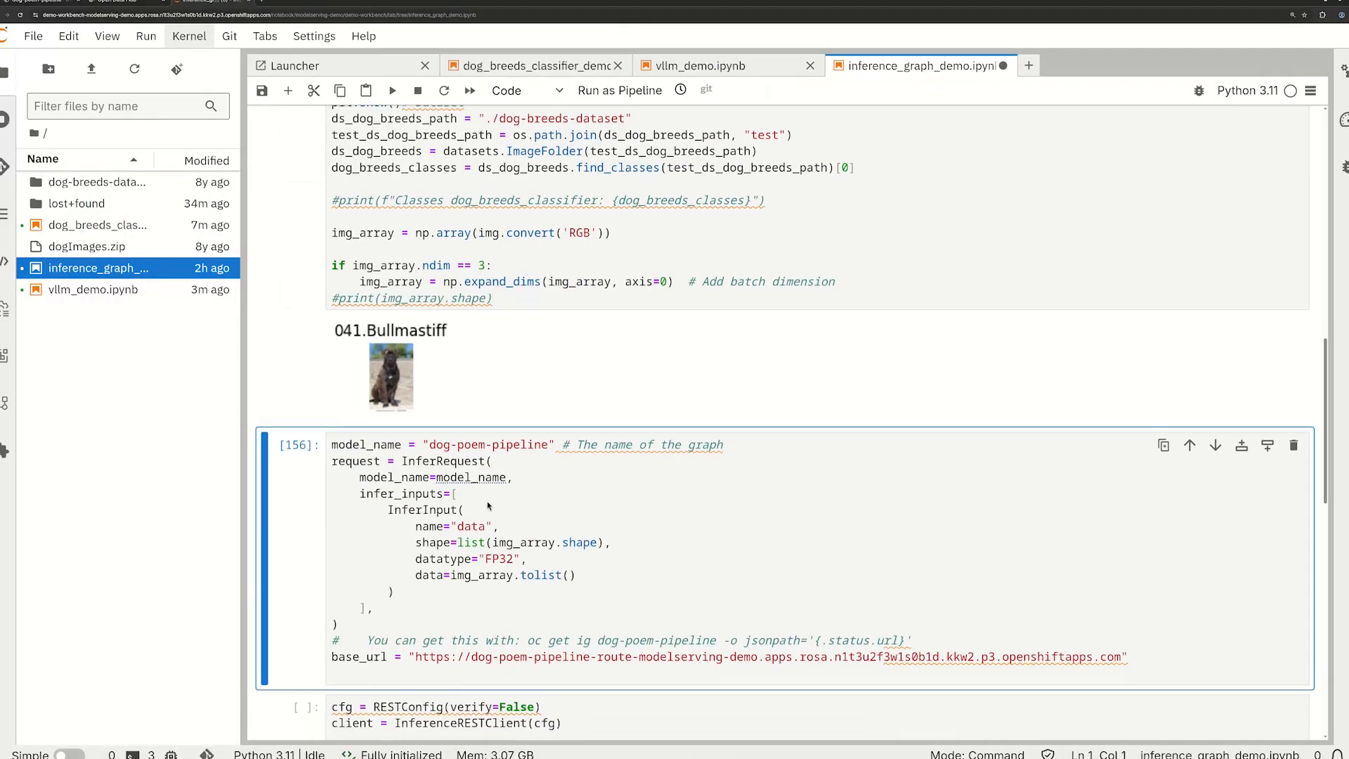
Step: Scroll the notebook to the inference graph's printed Cane Corso poem
scroll("down", 3)
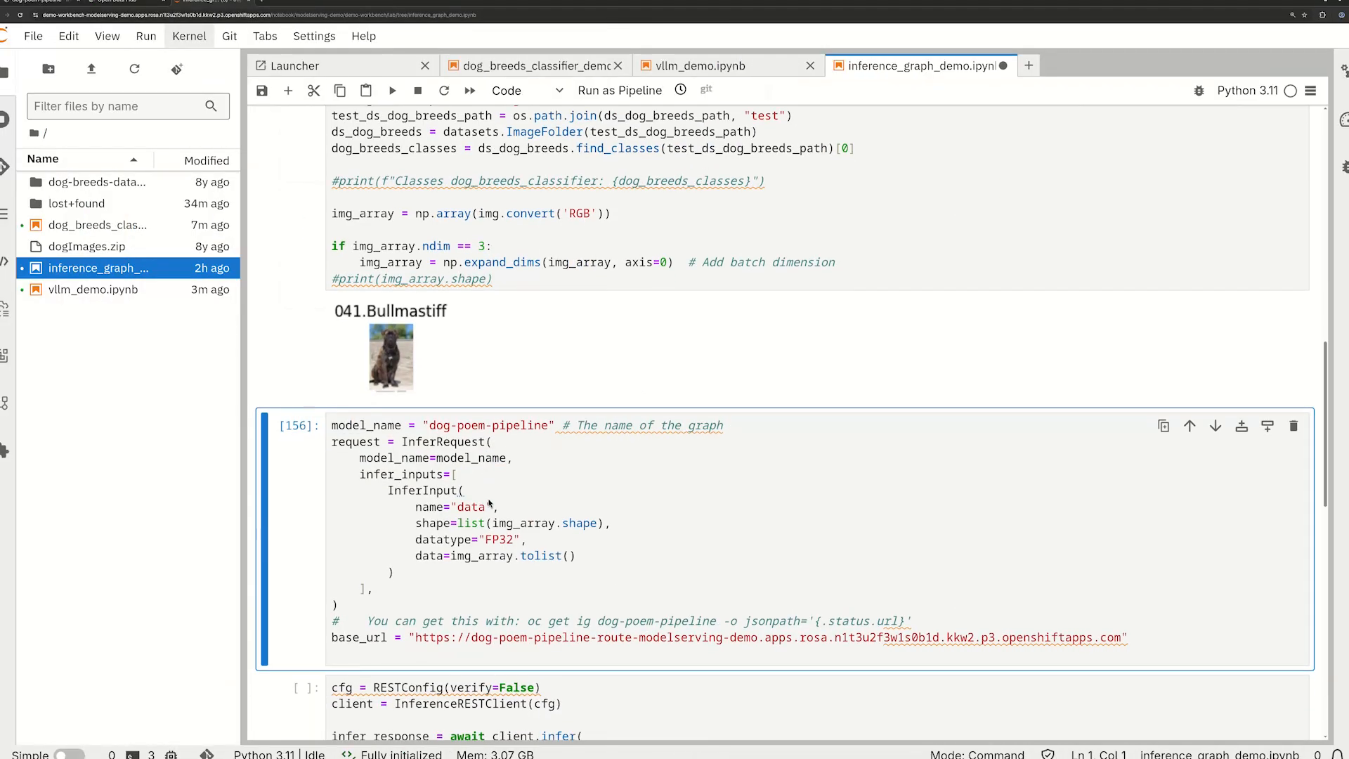
mouse_move(464, 439)
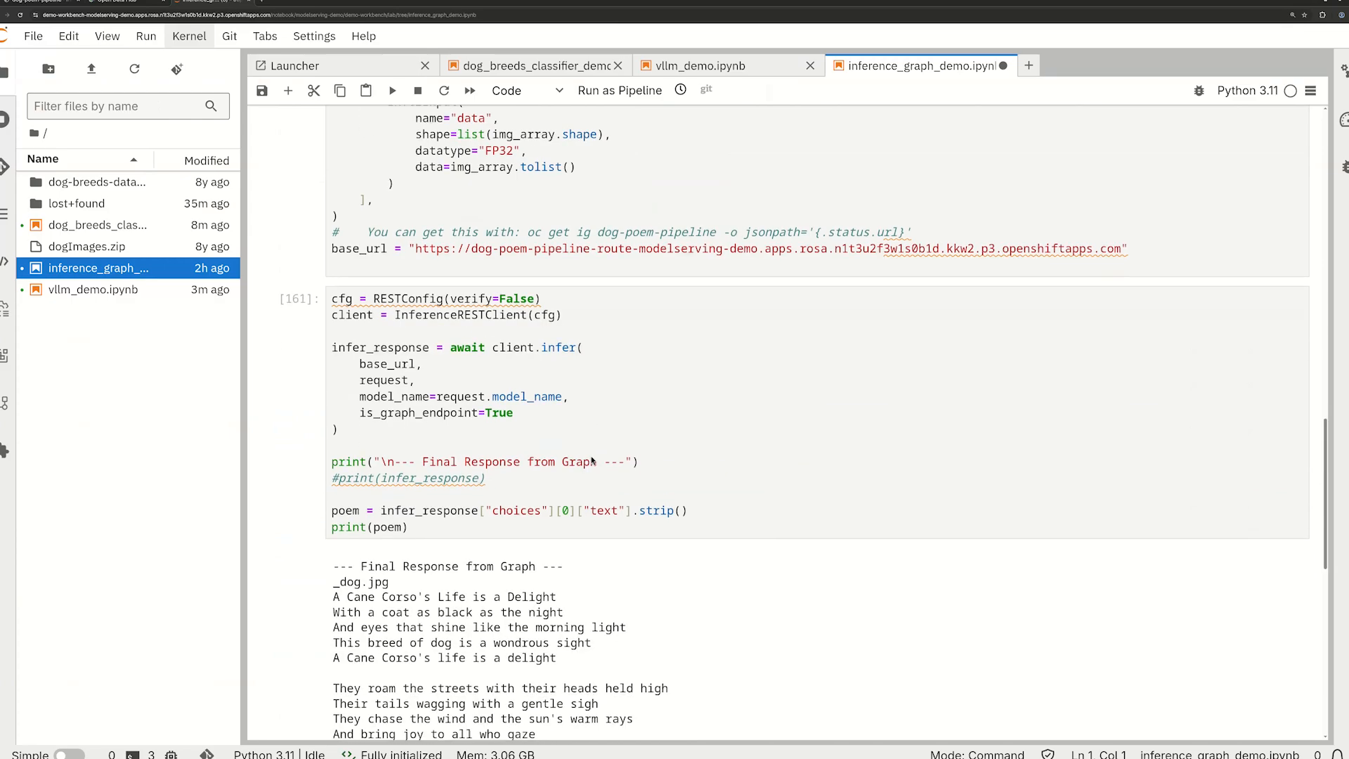
scroll("down", 3)
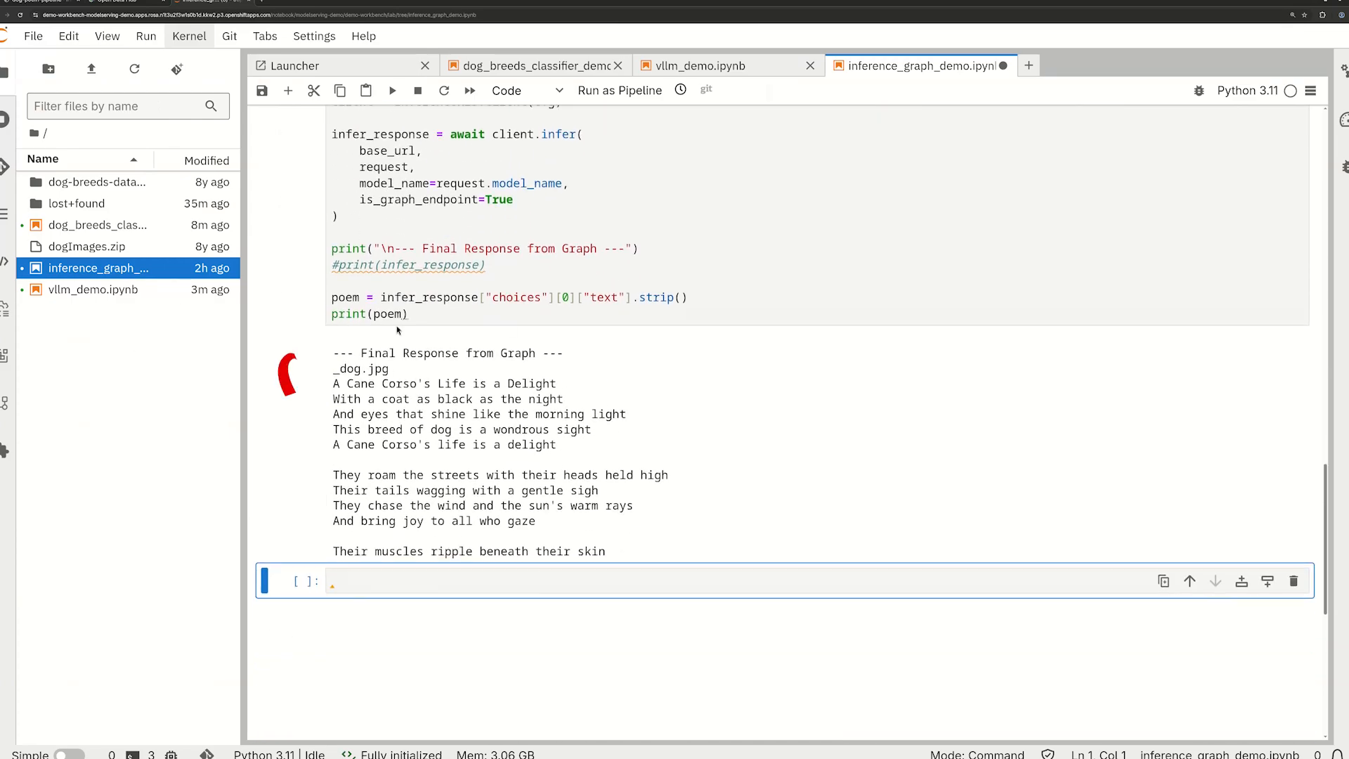